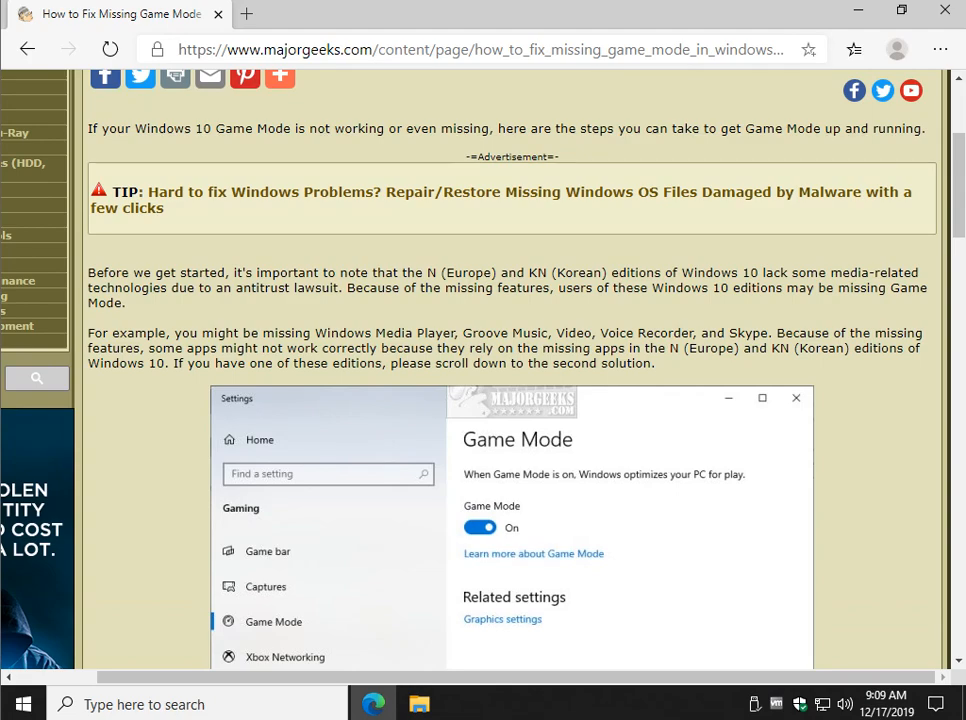
Step: Scroll the Game Mode guide past the Settings screenshot to section 2, Registry Issues
{"action": "scroll", "scroll_direction": "down", "scroll_amount": 3}
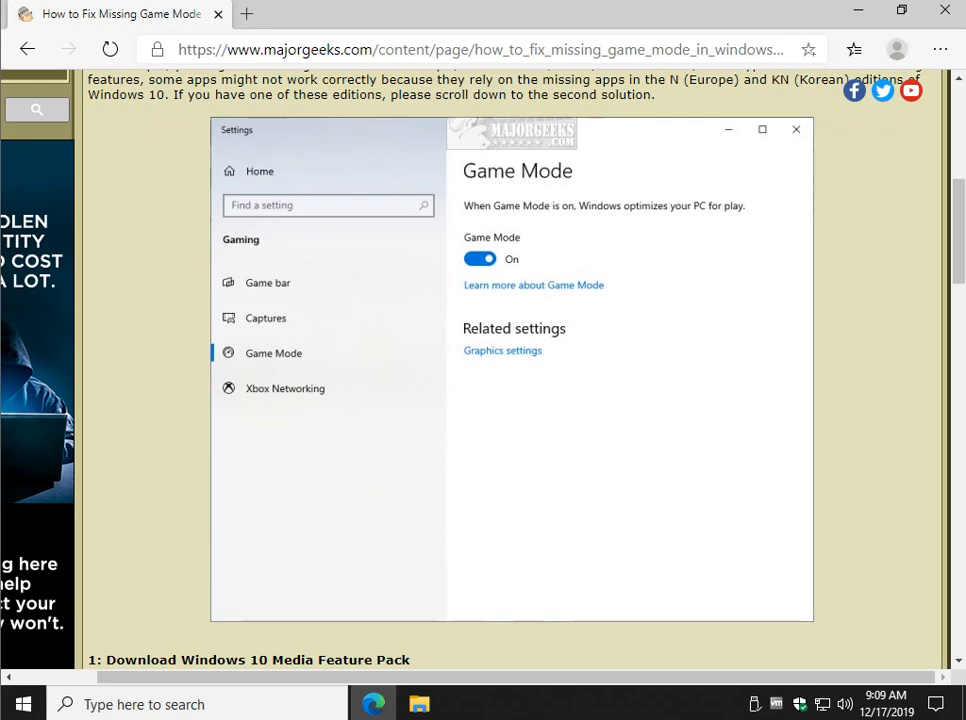
{"action": "scroll", "scroll_direction": "down", "scroll_amount": 3}
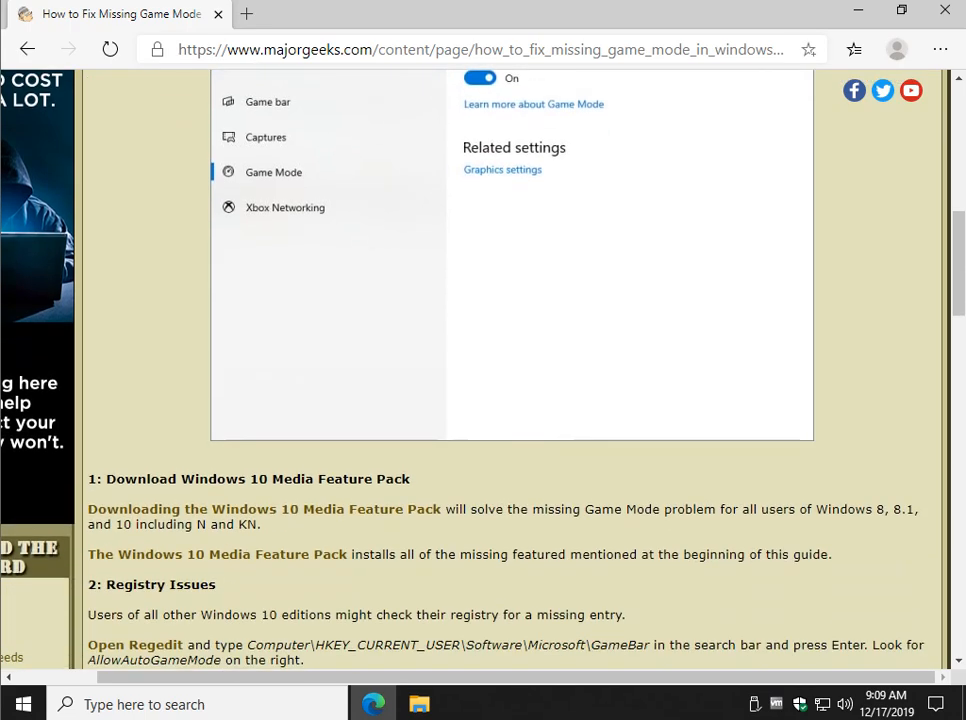
{"action": "scroll", "scroll_direction": "down", "scroll_amount": 3}
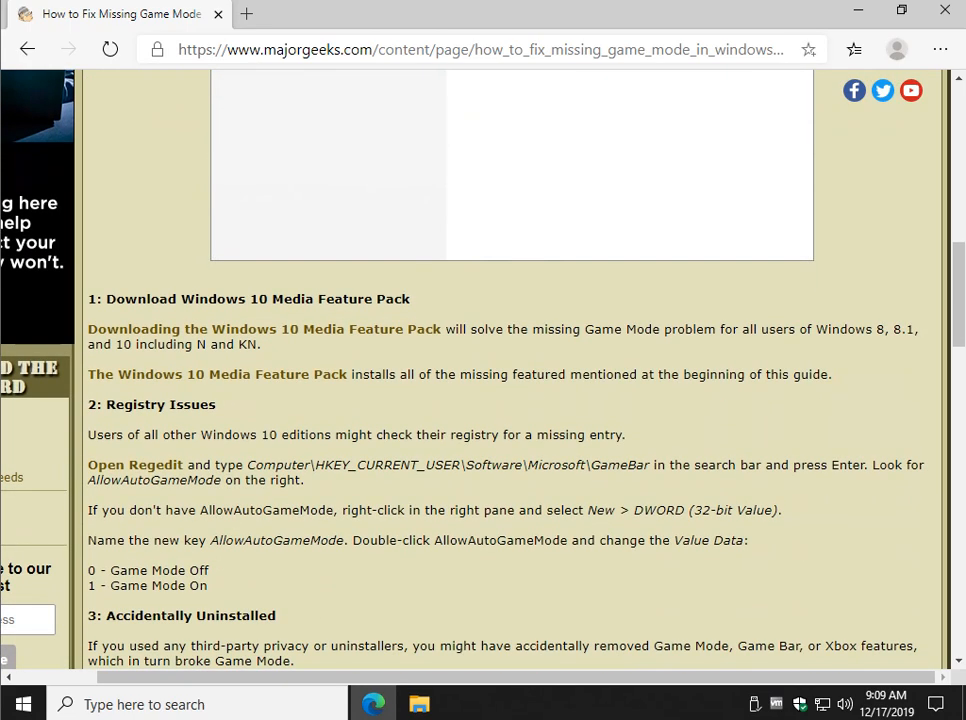
{"action": "mouse_move", "coordinate": [264, 328]}
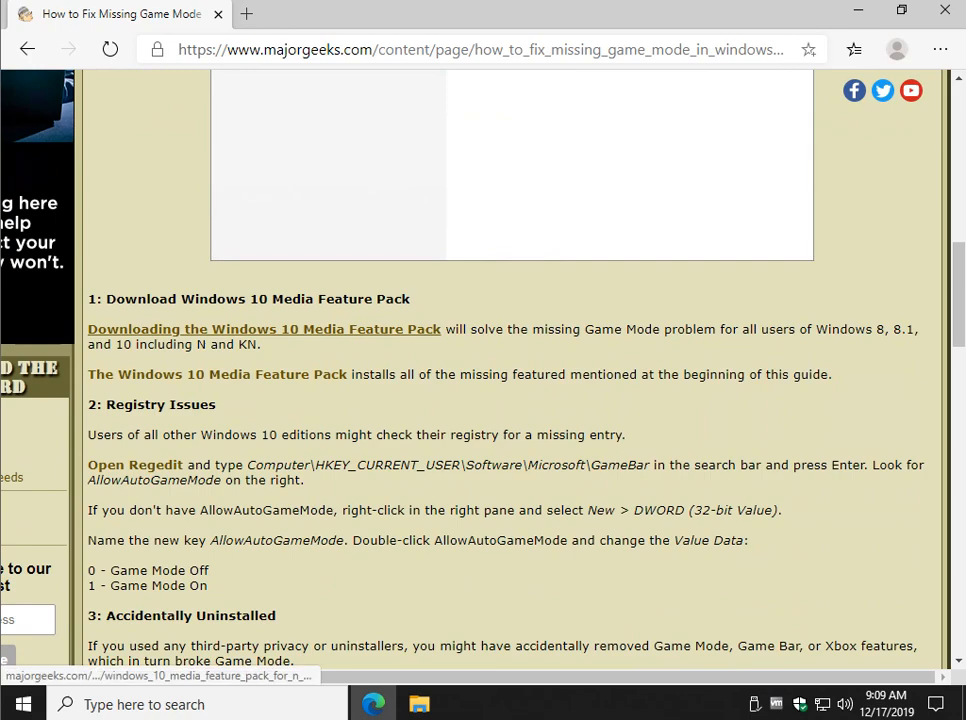
{"action": "mouse_move", "coordinate": [263, 328]}
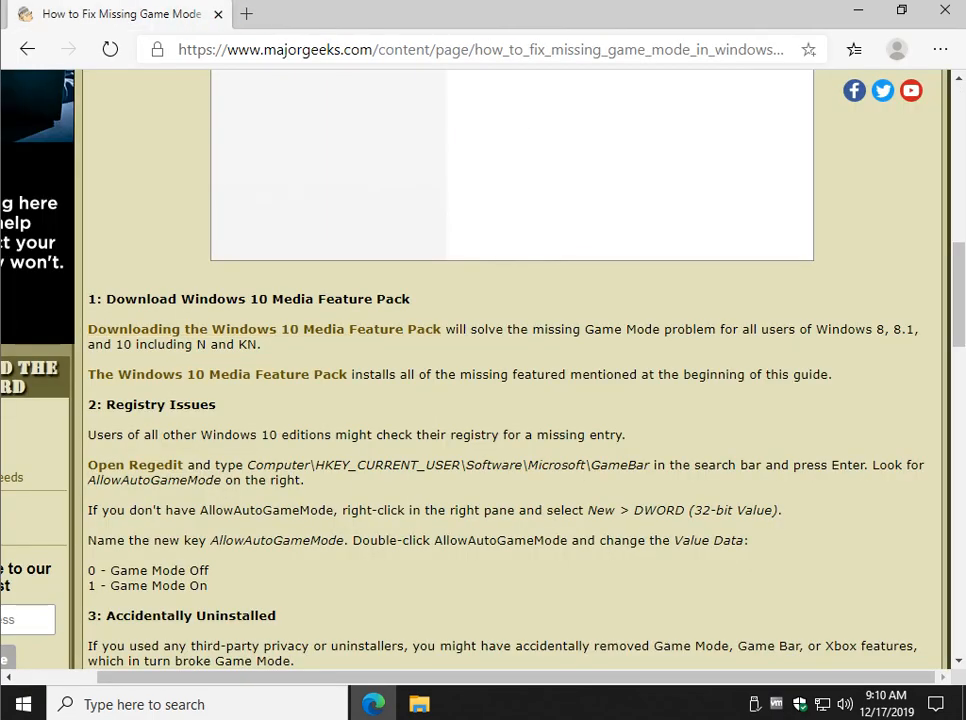
{"action": "scroll", "scroll_direction": "down", "scroll_amount": 3}
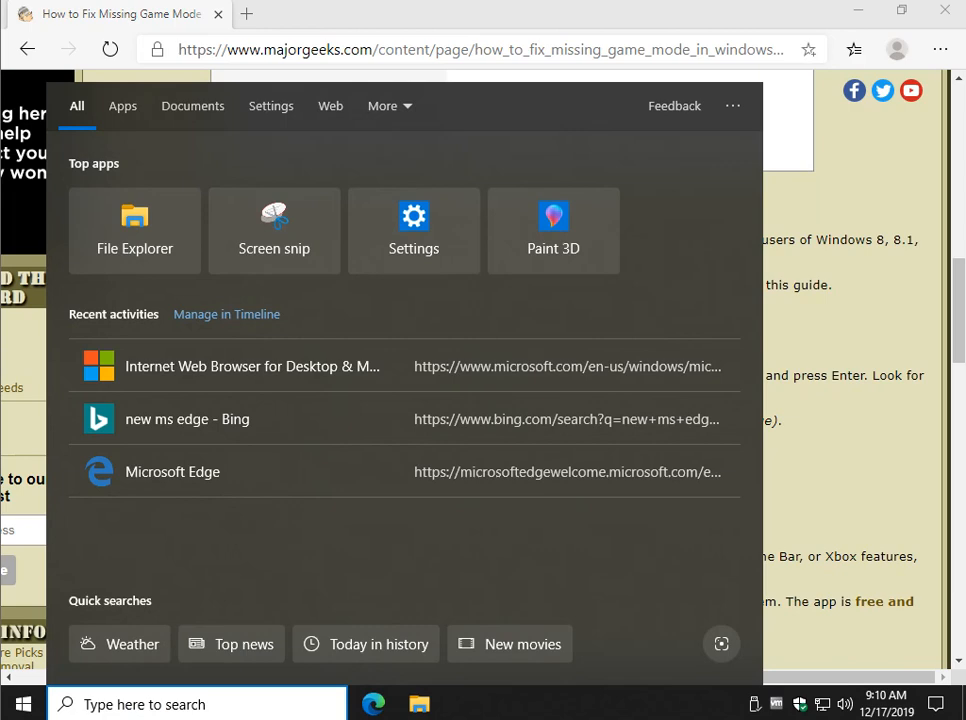
{"action": "type", "text": "game"}
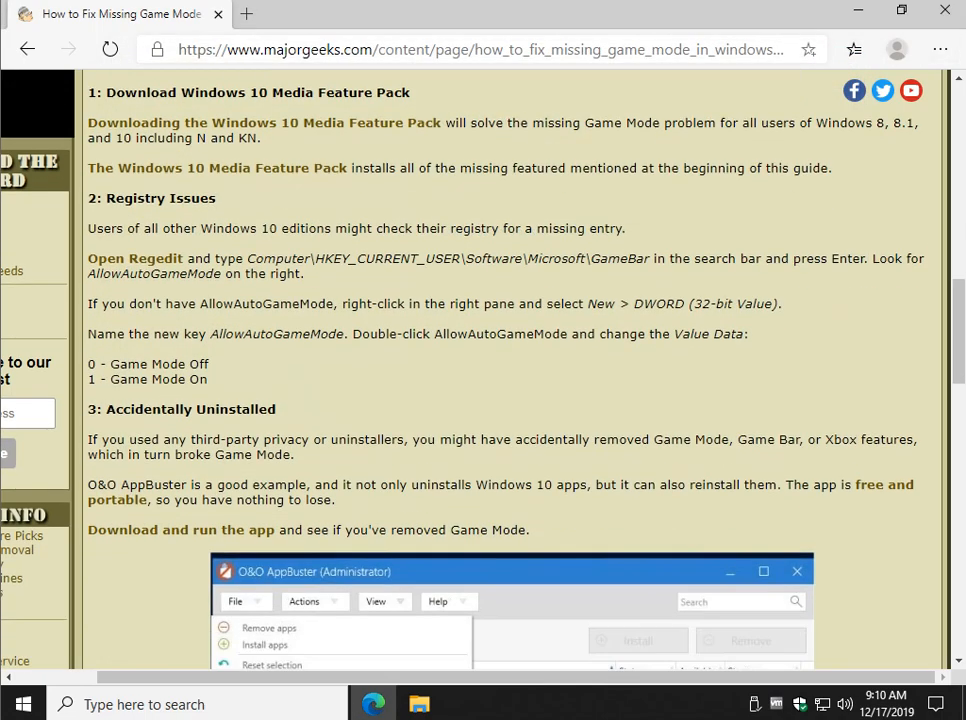
{"action": "scroll", "scroll_direction": "down", "scroll_amount": 3}
{"action": "type", "text": "r"}
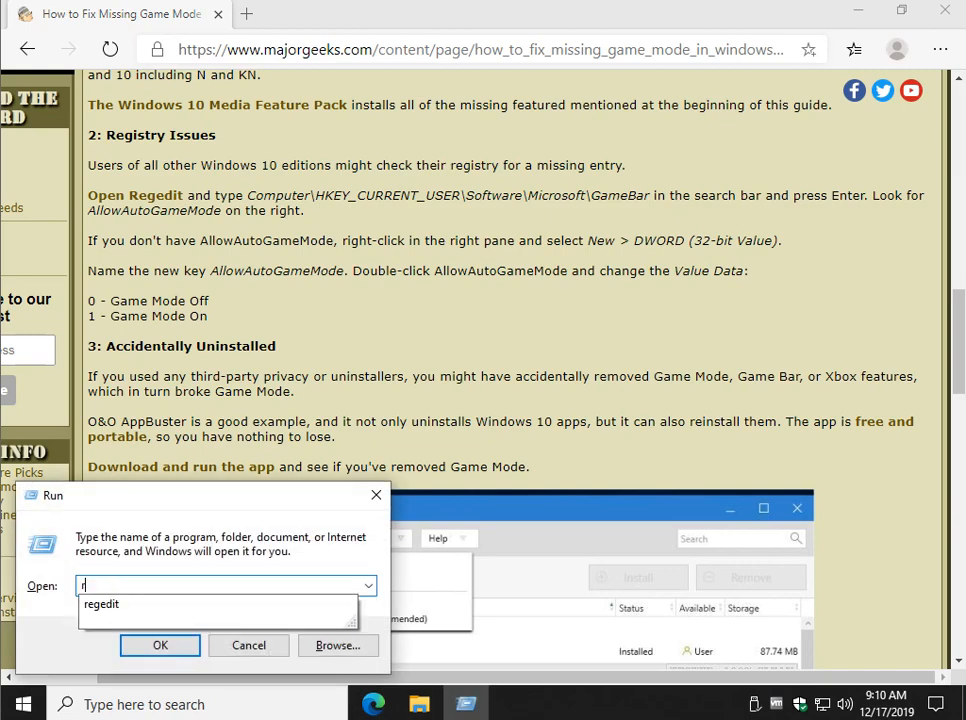
Step: Run regedit from the Run dialog and approve the User Account Control prompt
{"action": "type", "text": "egedit"}
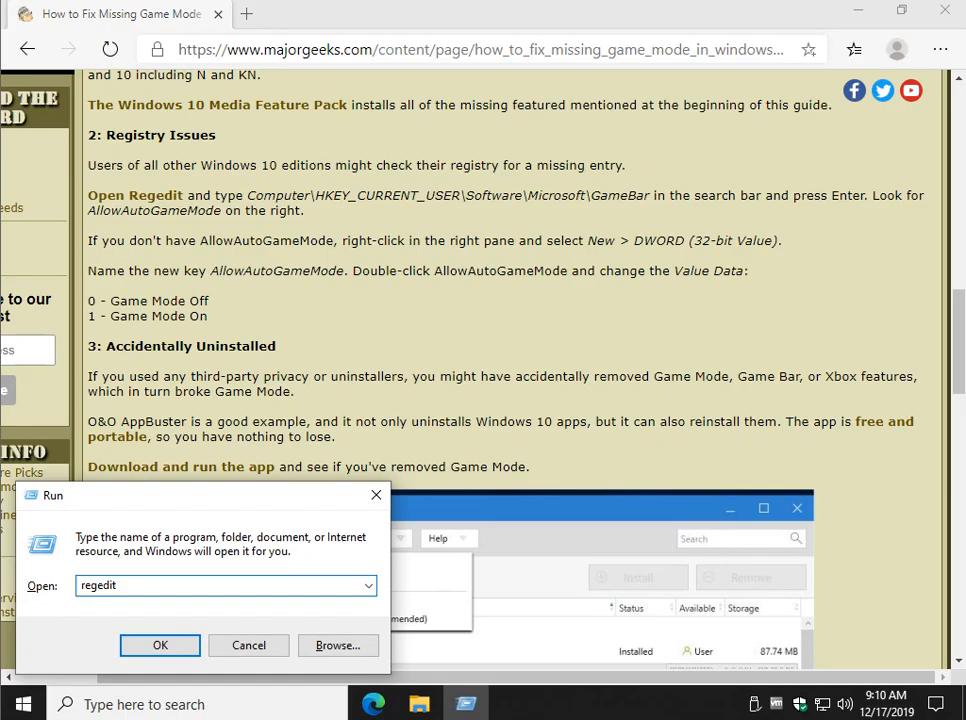
{"action": "left_click", "coordinate": [160, 645]}
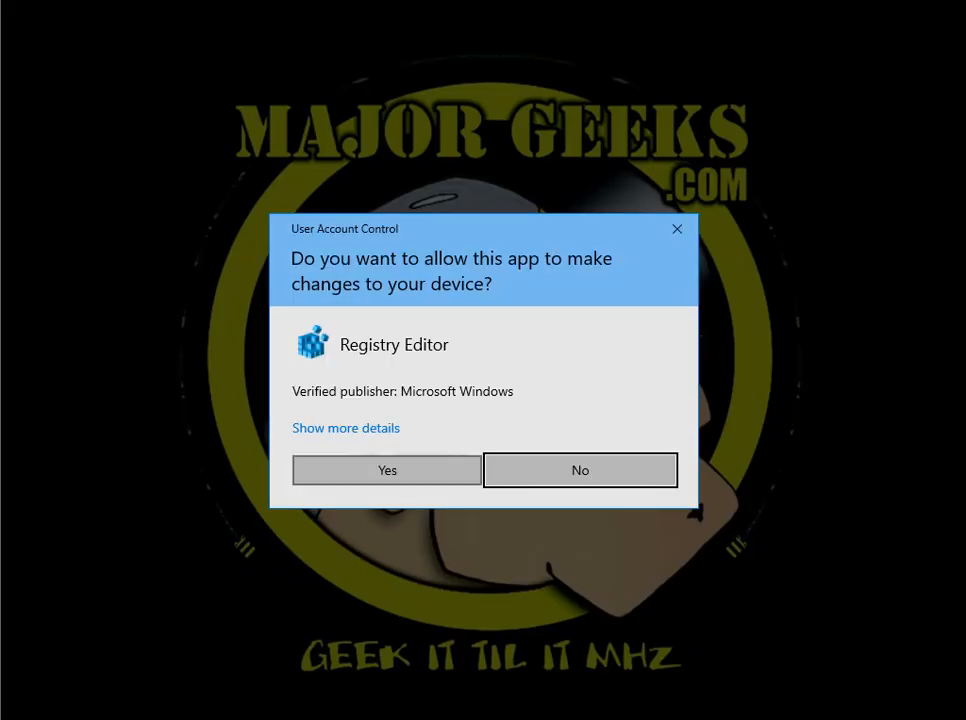
{"action": "left_click", "coordinate": [387, 470]}
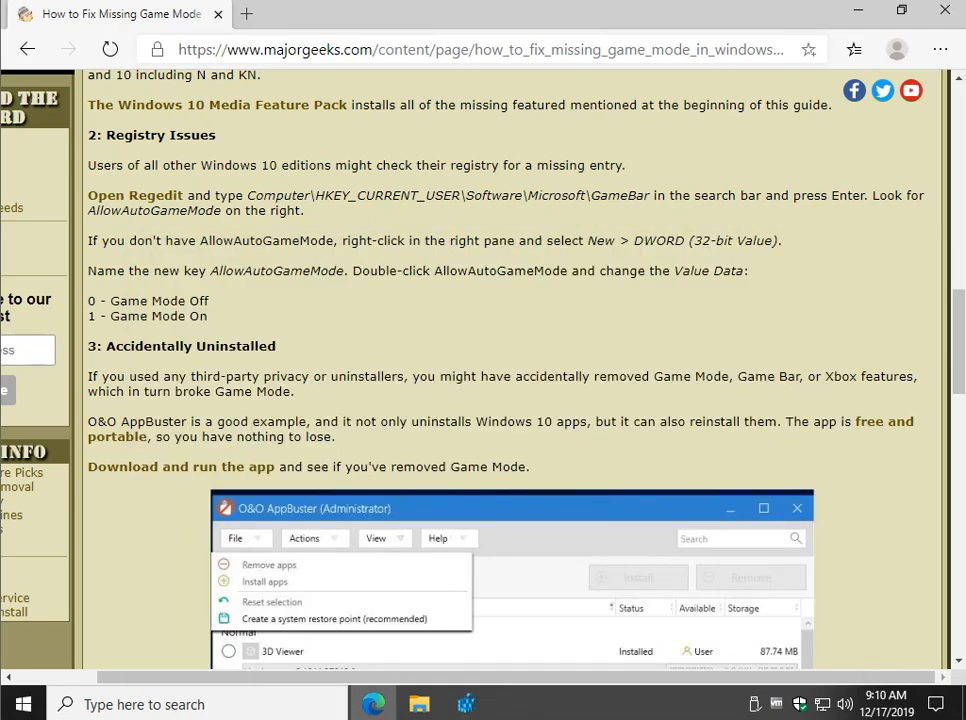
{"action": "left_click_drag", "start_coordinate": [247, 195], "coordinate": [523, 195]}
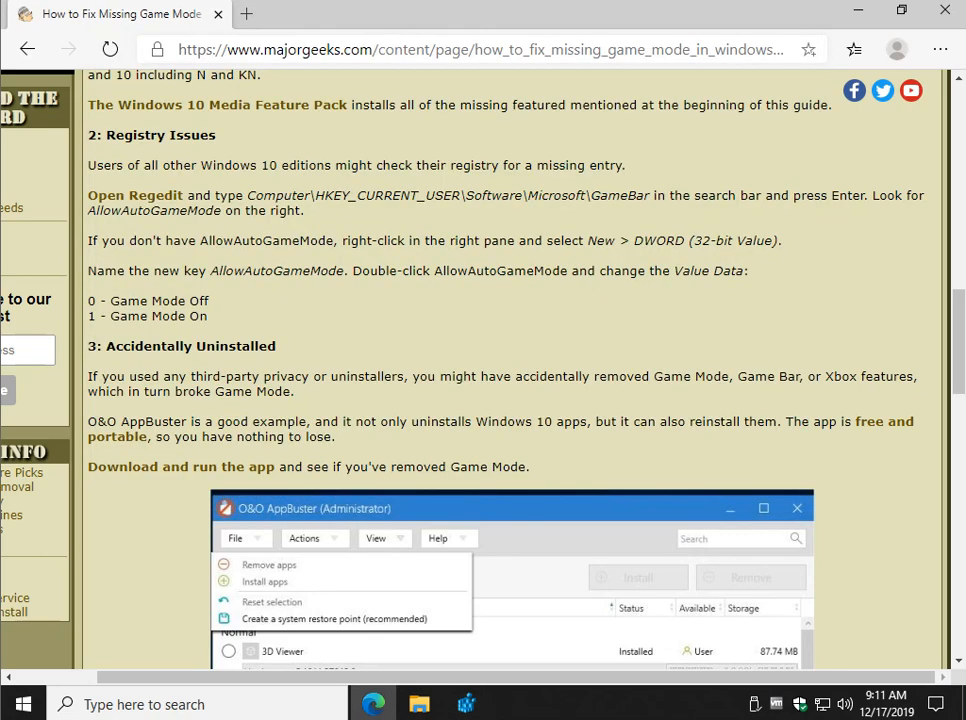
Step: In the HKEY_CURRENT_USER\Software\Microsoft\GameBar key, add a DWORD value named AllowAutoGameMode
{"action": "double_click", "coordinate": [276, 270]}
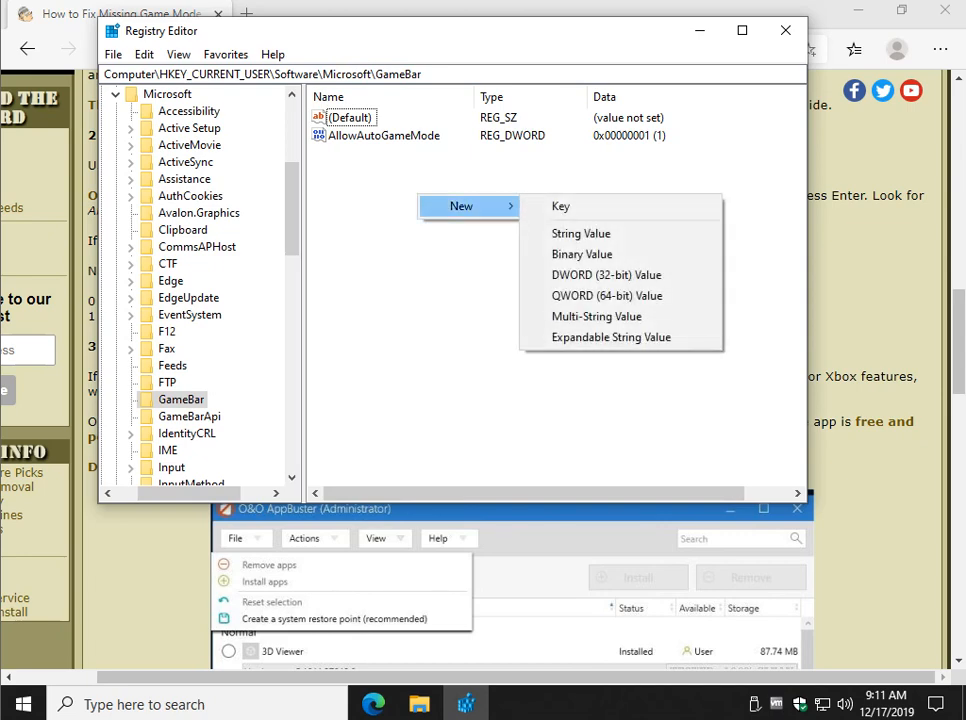
{"action": "mouse_move", "coordinate": [606, 274]}
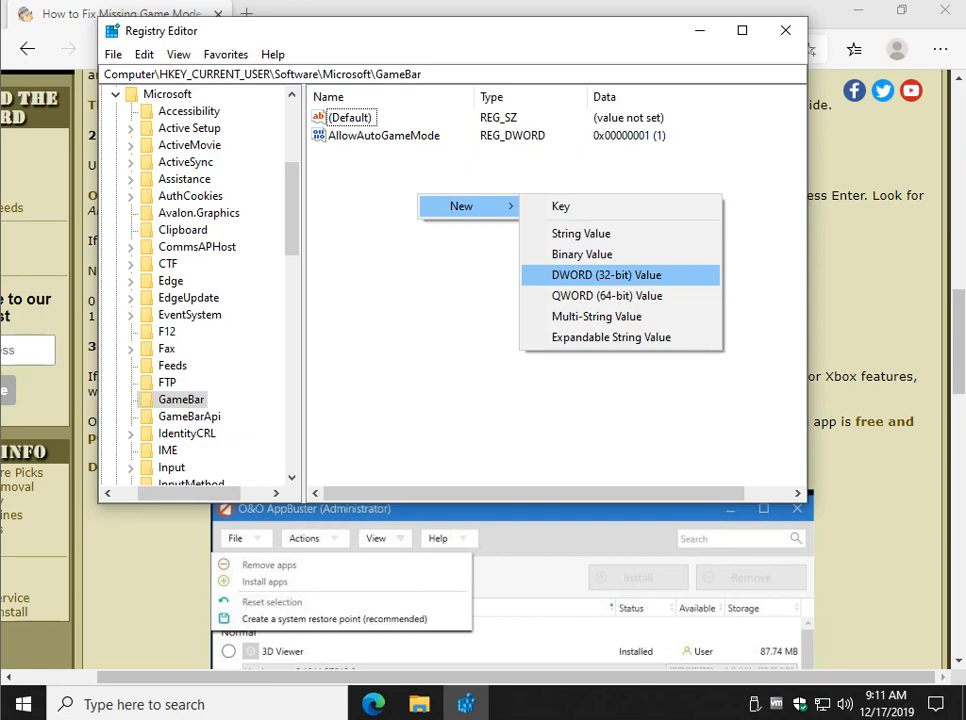
{"action": "mouse_move", "coordinate": [607, 295]}
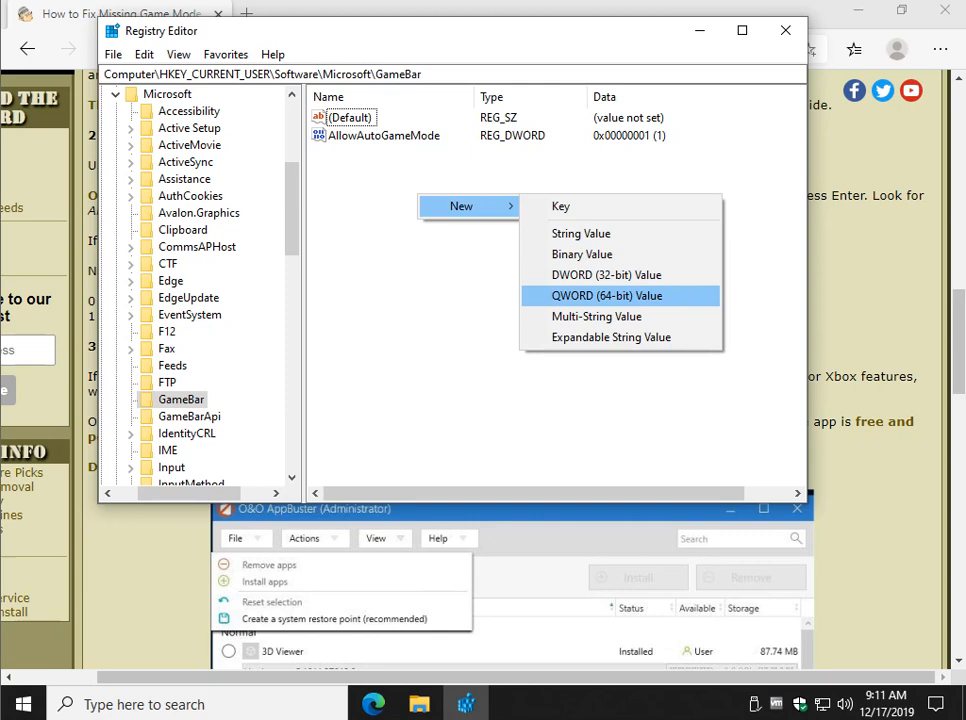
{"action": "mouse_move", "coordinate": [606, 274]}
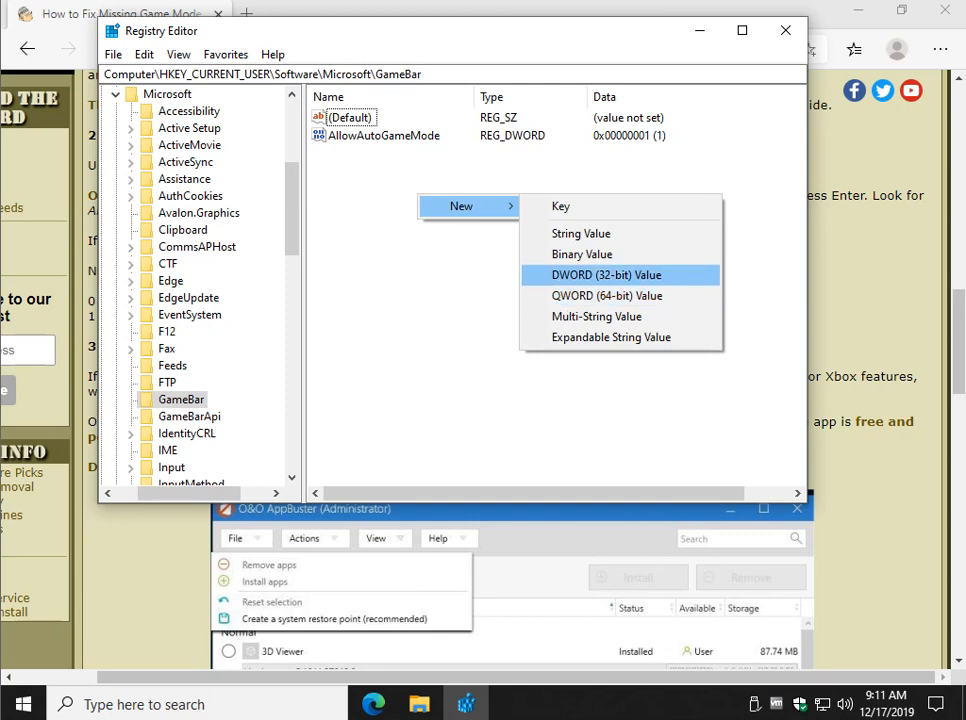
{"action": "left_click", "coordinate": [606, 275]}
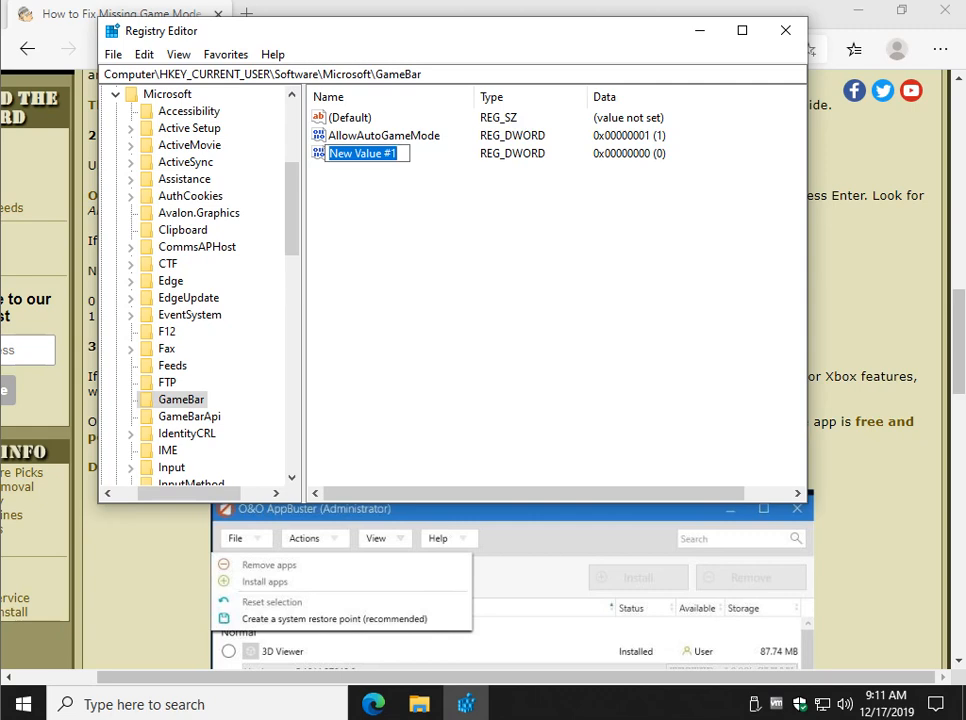
{"action": "type", "text": "AllowAutoGameMode"}
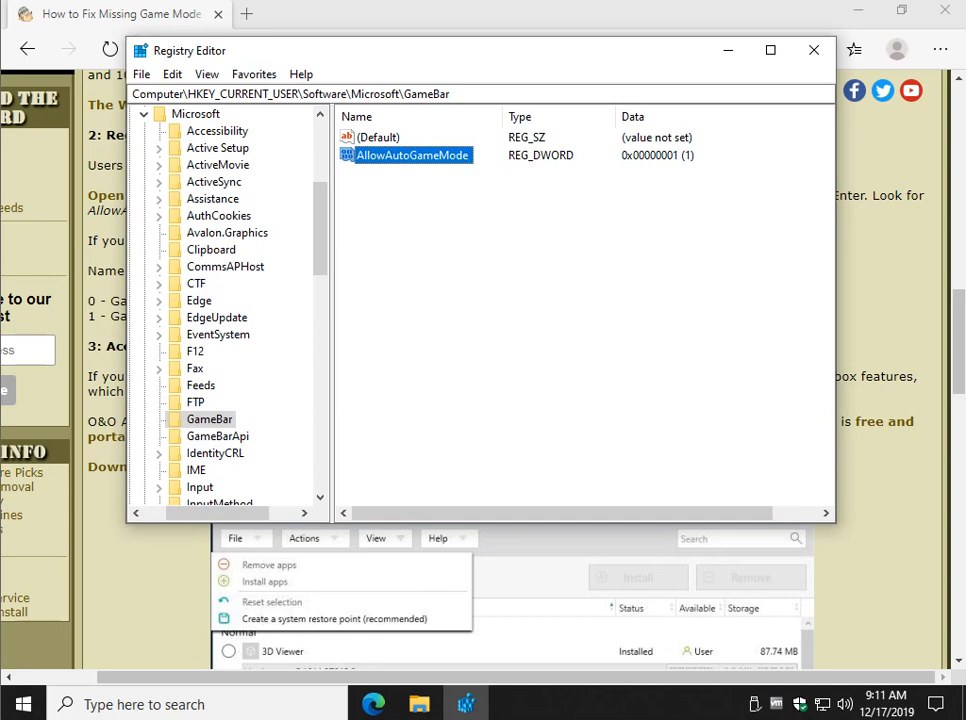
Step: Review AllowAutoGameMode's value data, leave it at 1, and exit Registry Editor
{"action": "double_click", "coordinate": [411, 155]}
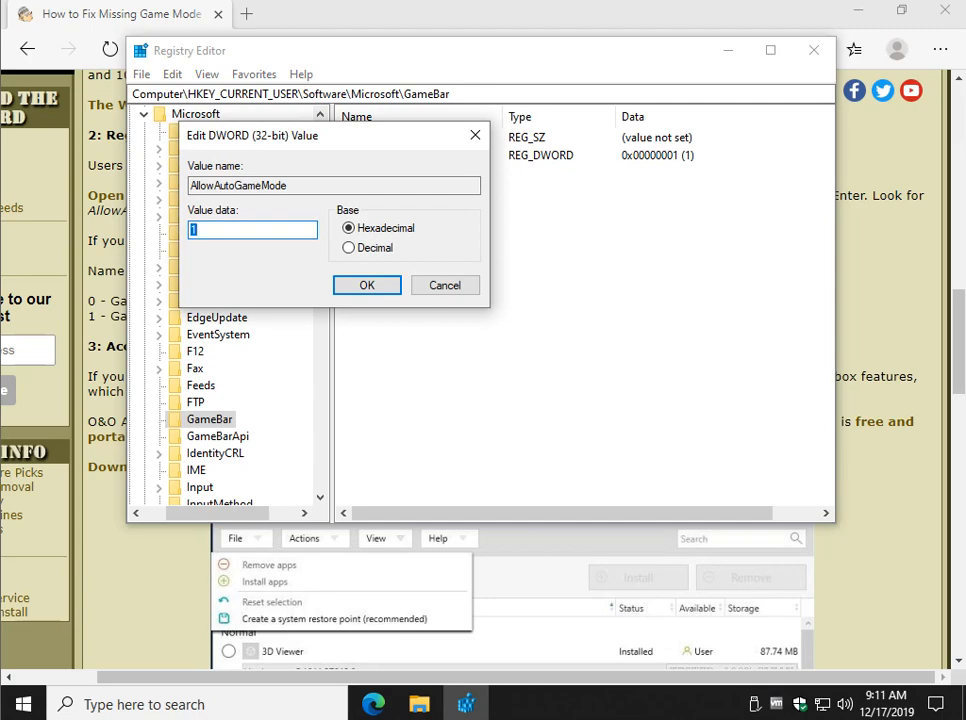
{"action": "left_click", "coordinate": [366, 285]}
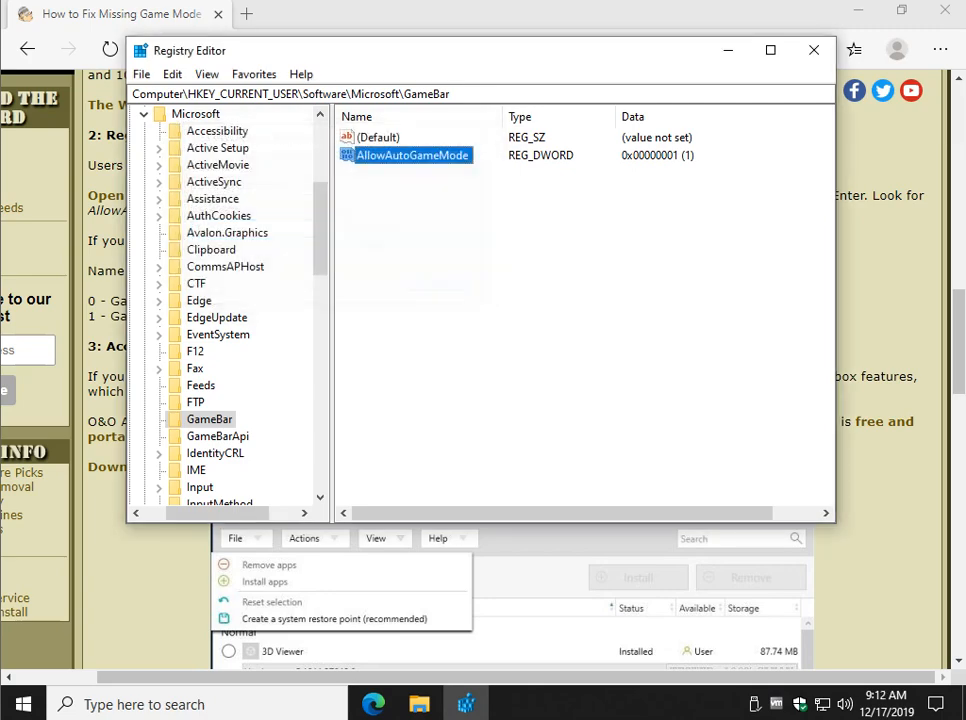
{"action": "left_click", "coordinate": [813, 50]}
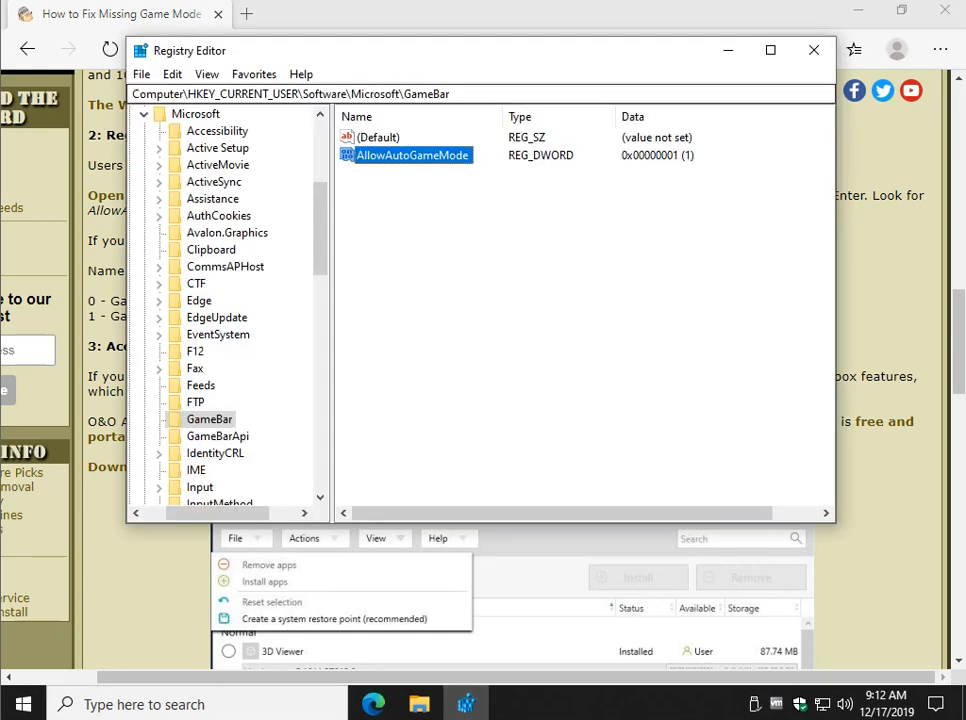
{"action": "double_click", "coordinate": [411, 155]}
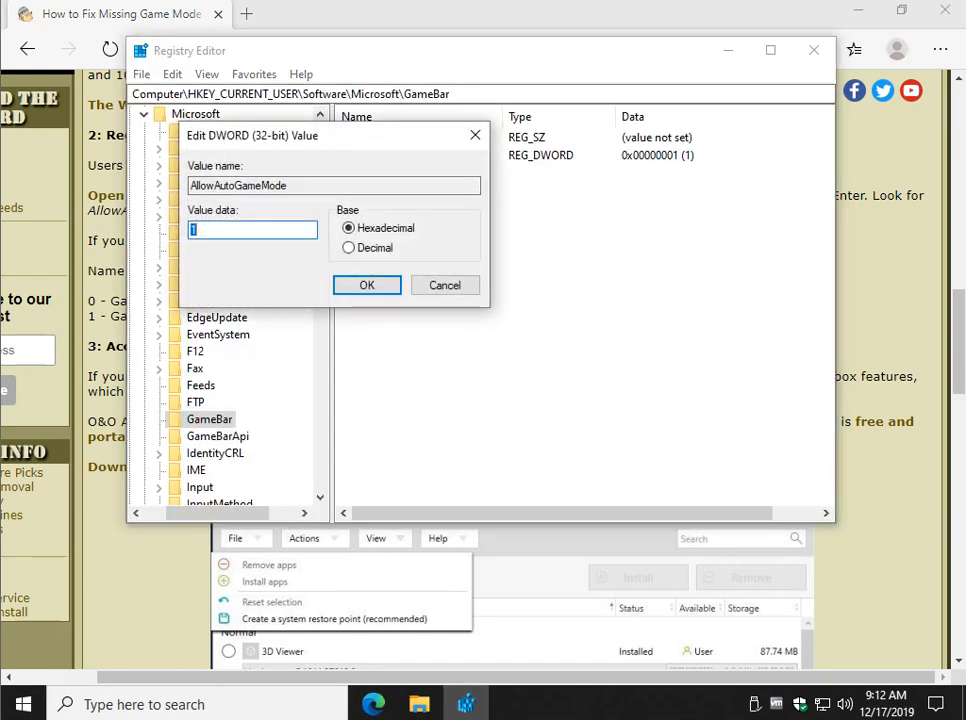
{"action": "type", "text": "0"}
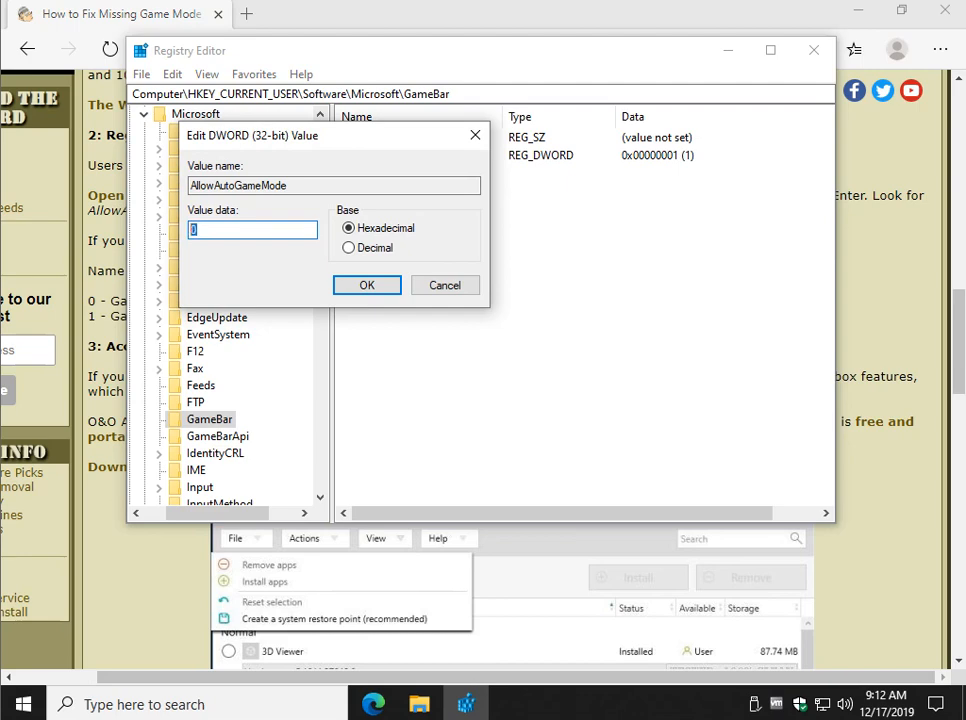
{"action": "left_click", "coordinate": [366, 285]}
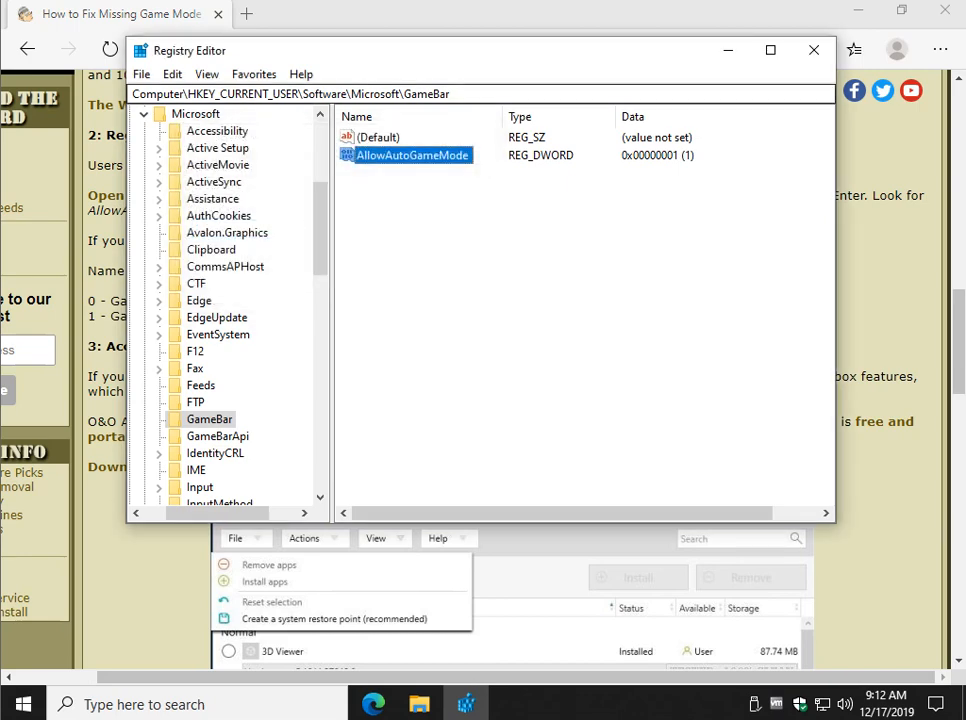
{"action": "mouse_move", "coordinate": [814, 50]}
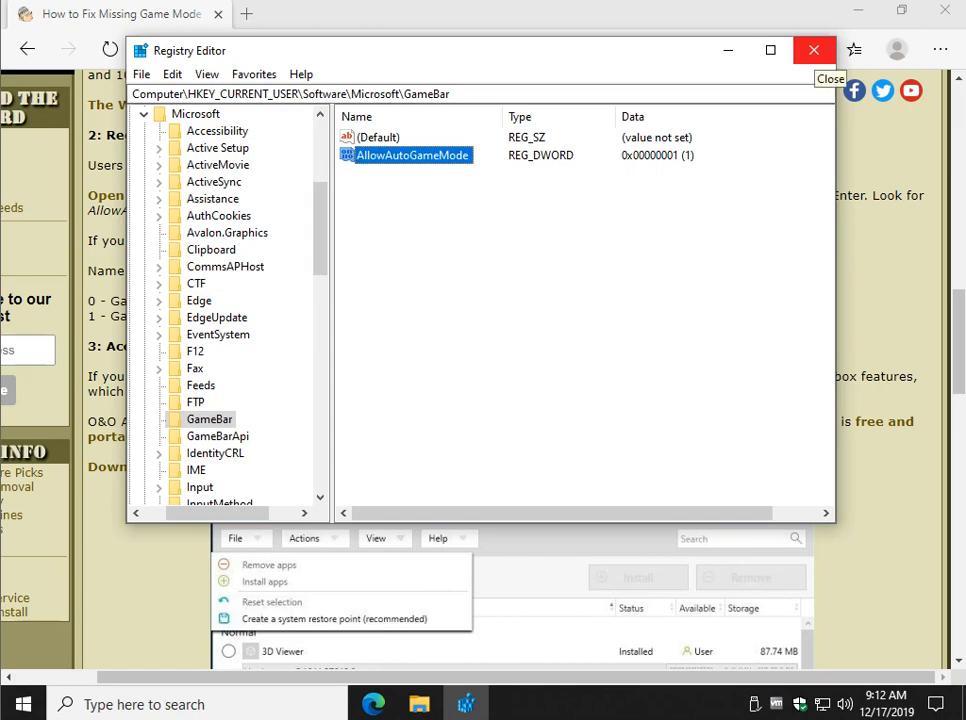
{"action": "left_click", "coordinate": [814, 50]}
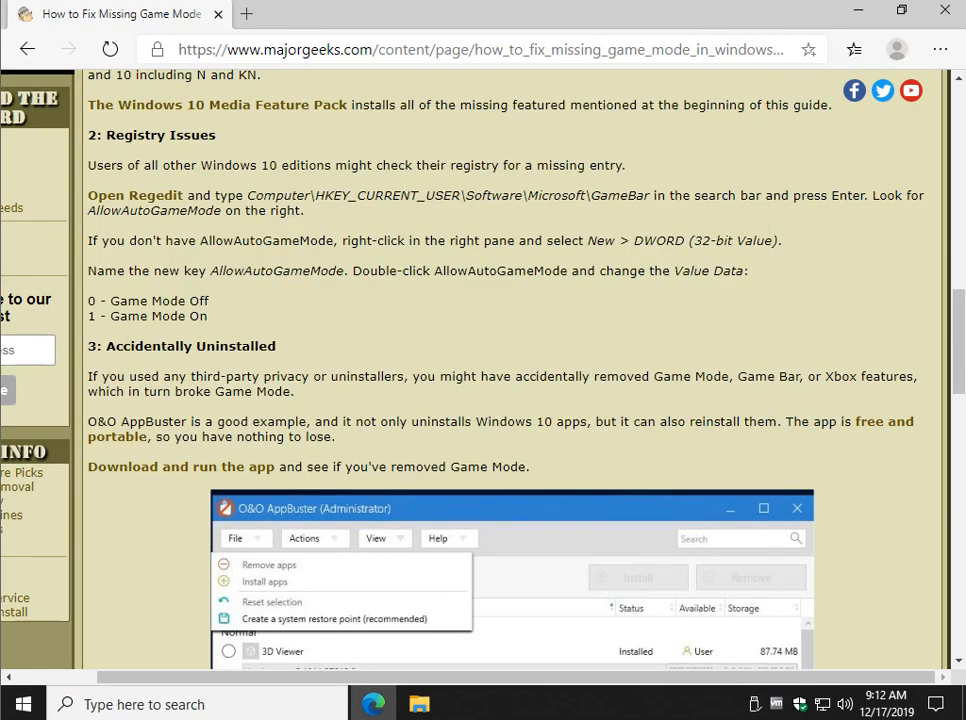
Step: Scroll the guide through section 3, Accidentally Uninstalled, and open the Start menu
{"action": "scroll", "scroll_direction": "down", "scroll_amount": 3}
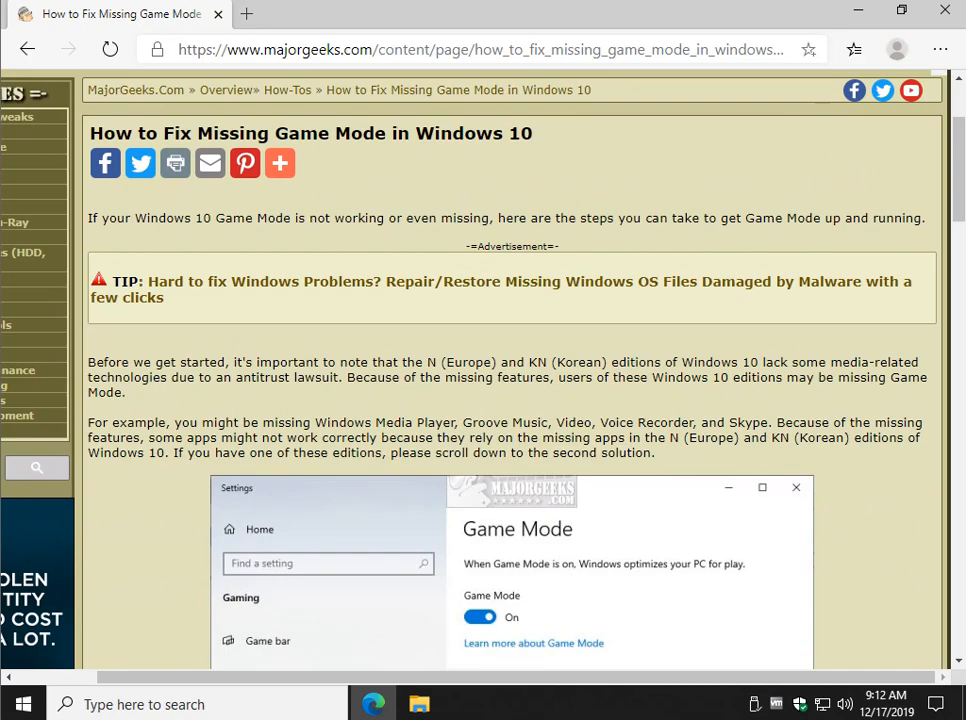
{"action": "scroll", "scroll_direction": "down", "scroll_amount": 3}
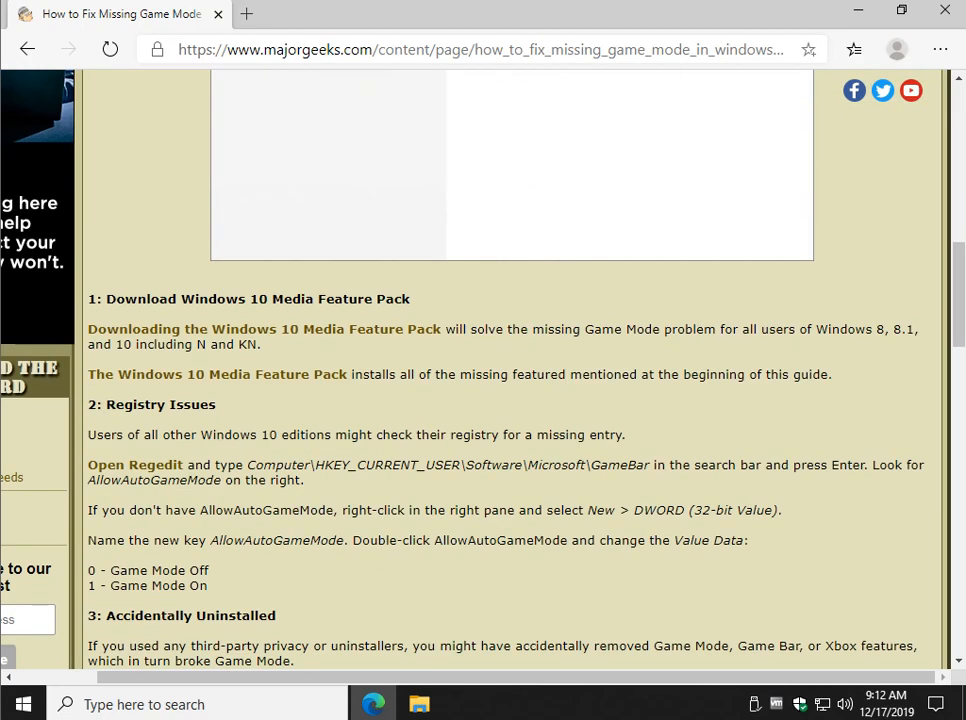
{"action": "scroll", "scroll_direction": "down", "scroll_amount": 3}
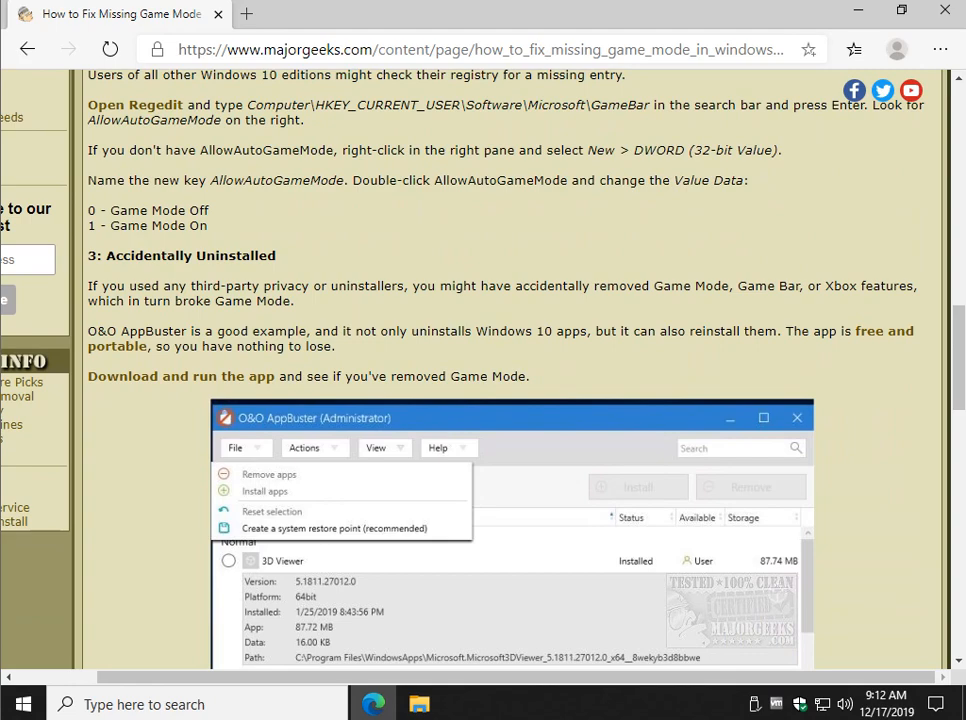
{"action": "scroll", "scroll_direction": "down", "scroll_amount": 3}
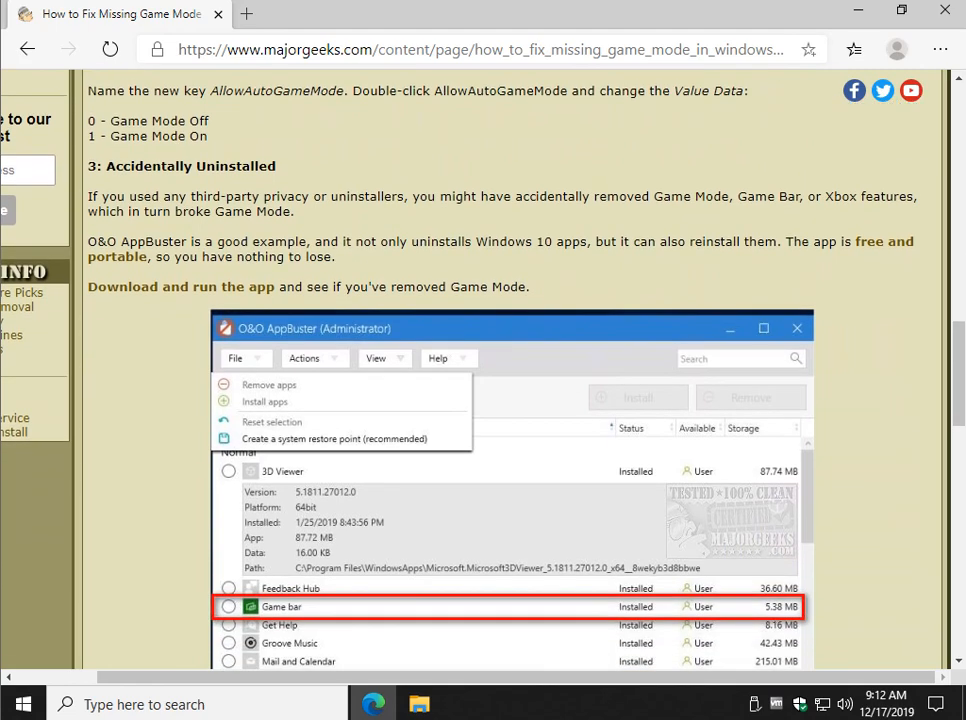
{"action": "left_click", "coordinate": [23, 704]}
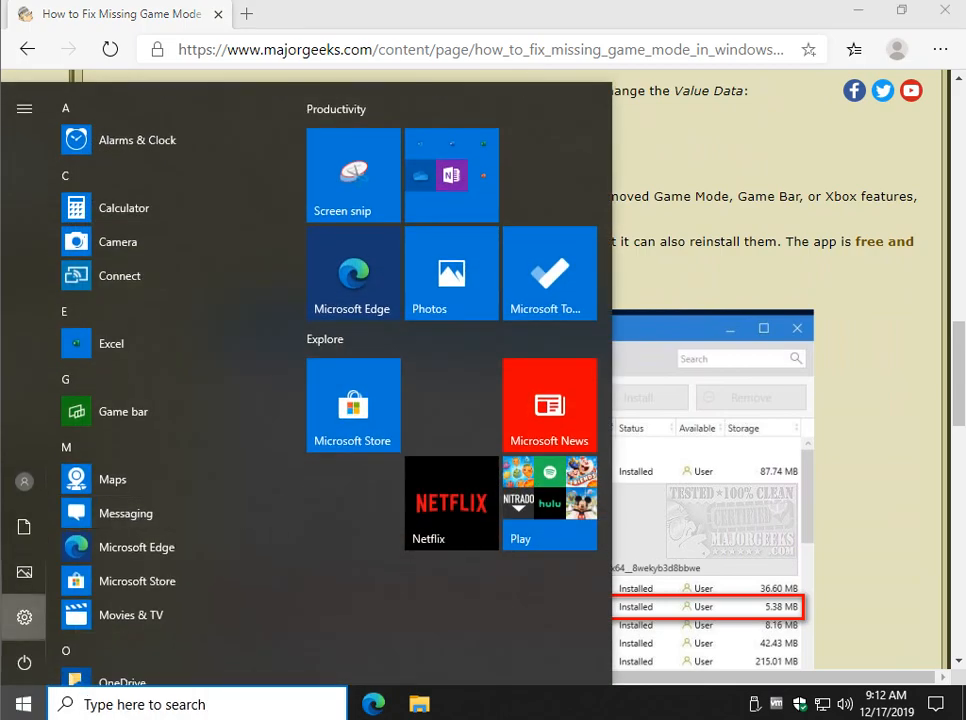
Step: Open Settings > Apps & features and scroll the installed apps down to Xbox and Xbox Live
{"action": "left_click", "coordinate": [24, 617]}
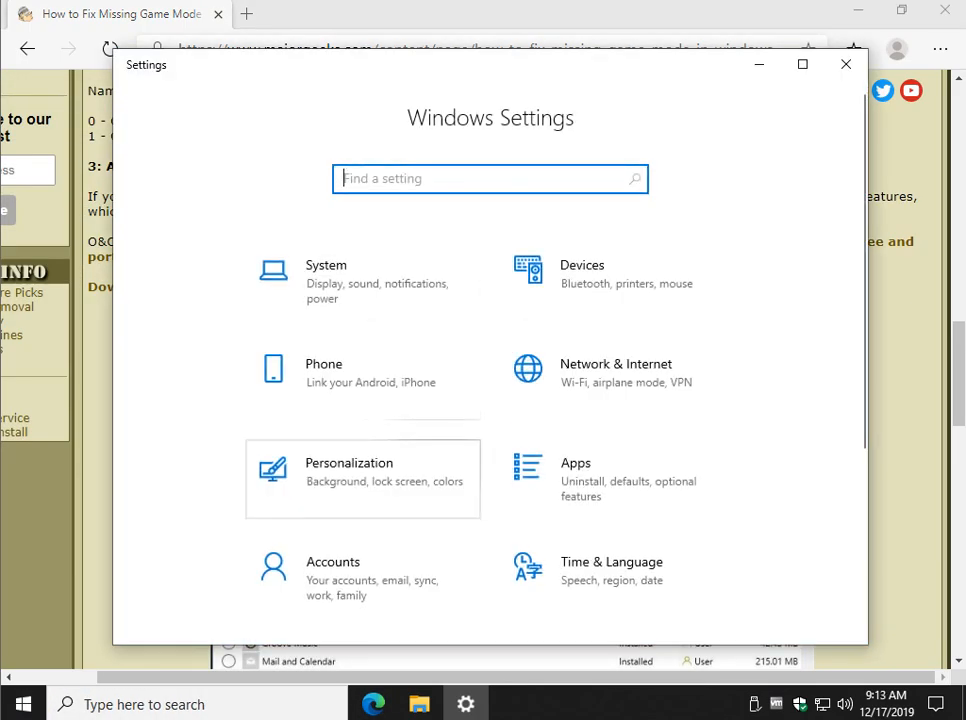
{"action": "scroll", "scroll_direction": "down", "scroll_amount": 3}
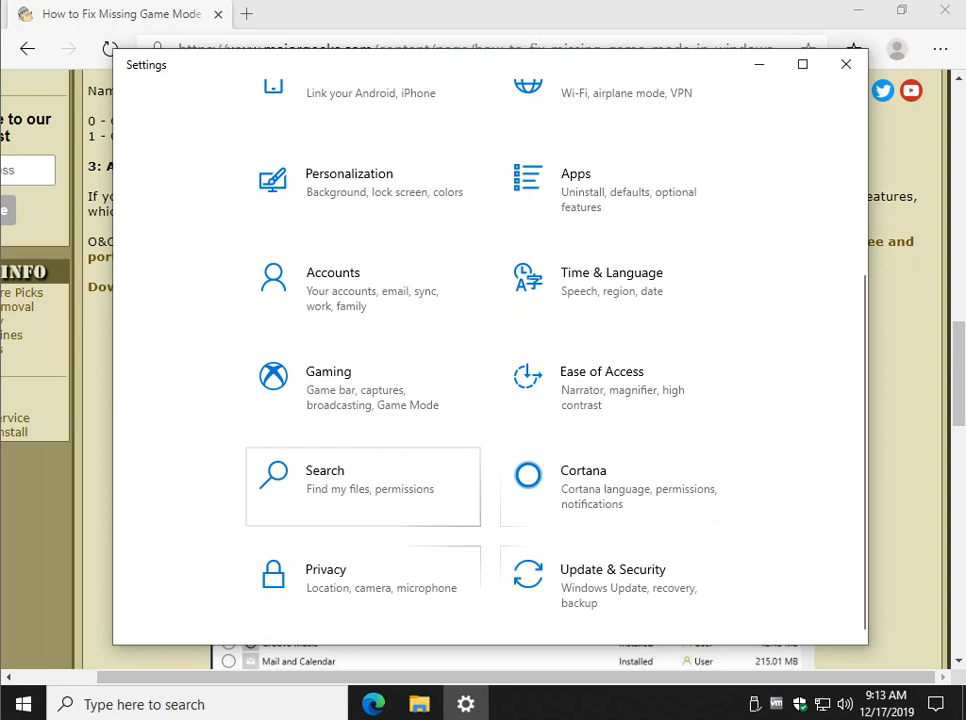
{"action": "left_click", "coordinate": [576, 190]}
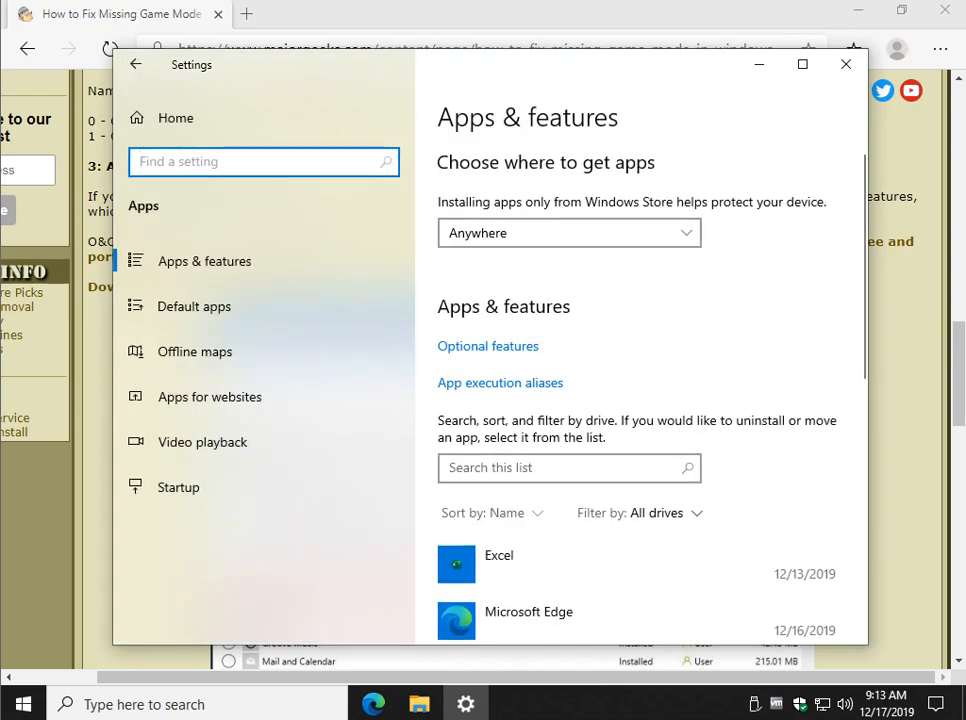
{"action": "scroll", "scroll_direction": "down", "scroll_amount": 3}
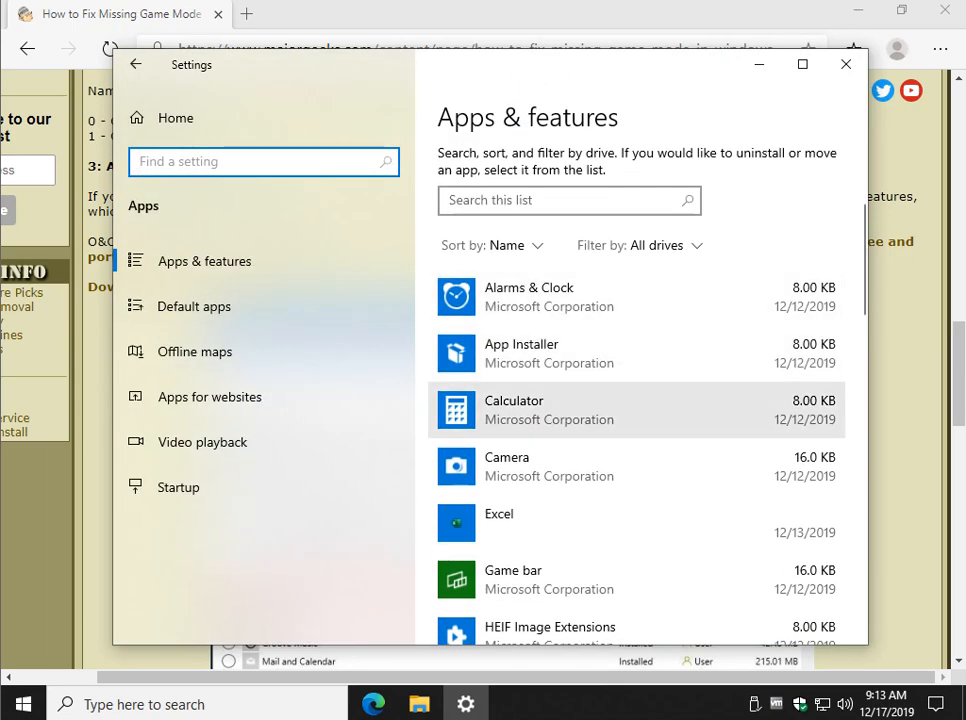
{"action": "scroll", "scroll_direction": "down", "scroll_amount": 3}
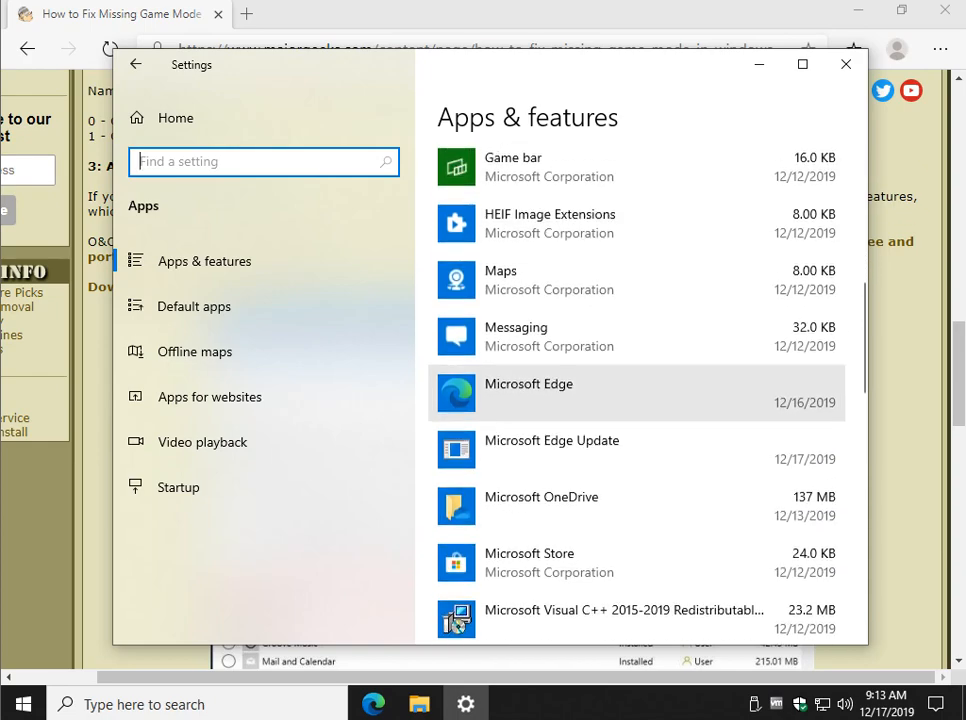
{"action": "scroll", "scroll_direction": "down", "scroll_amount": 3}
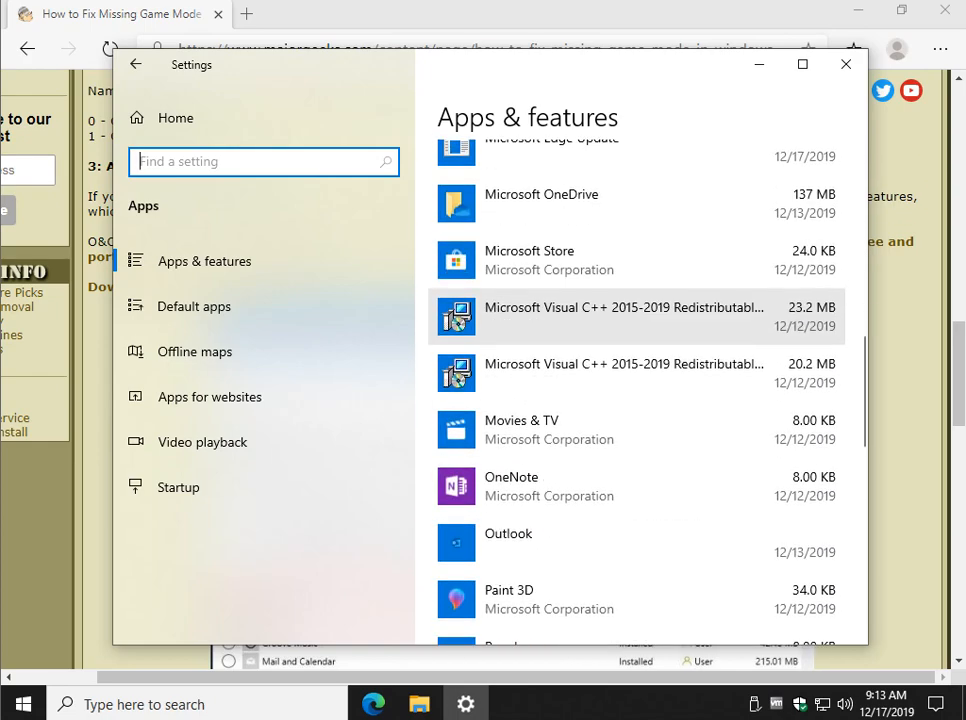
{"action": "scroll", "scroll_direction": "down", "scroll_amount": 3}
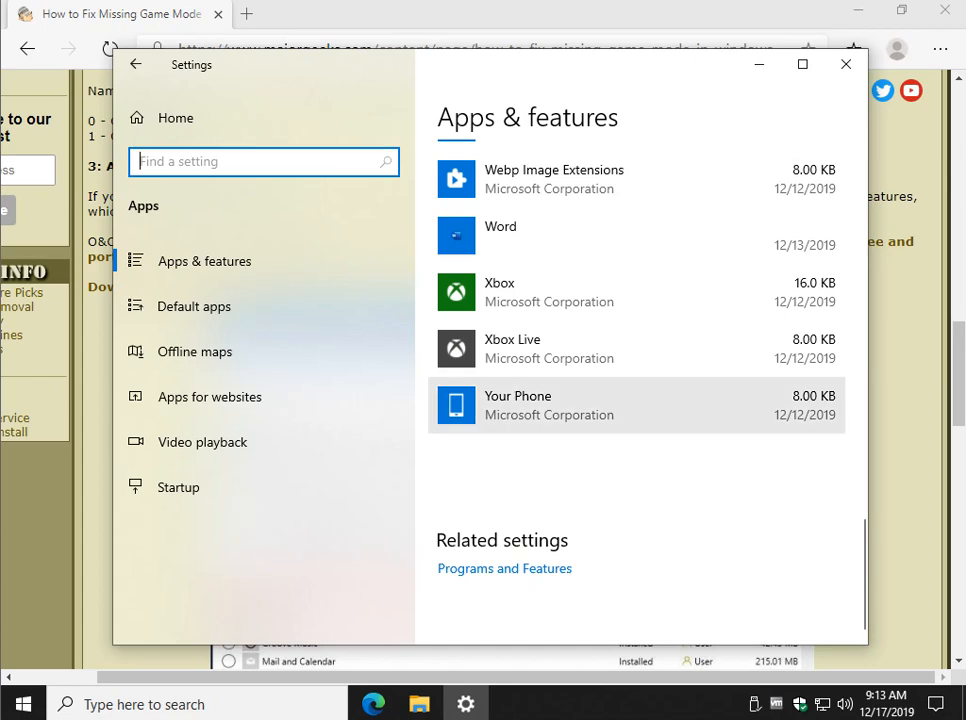
{"action": "mouse_move", "coordinate": [195, 351]}
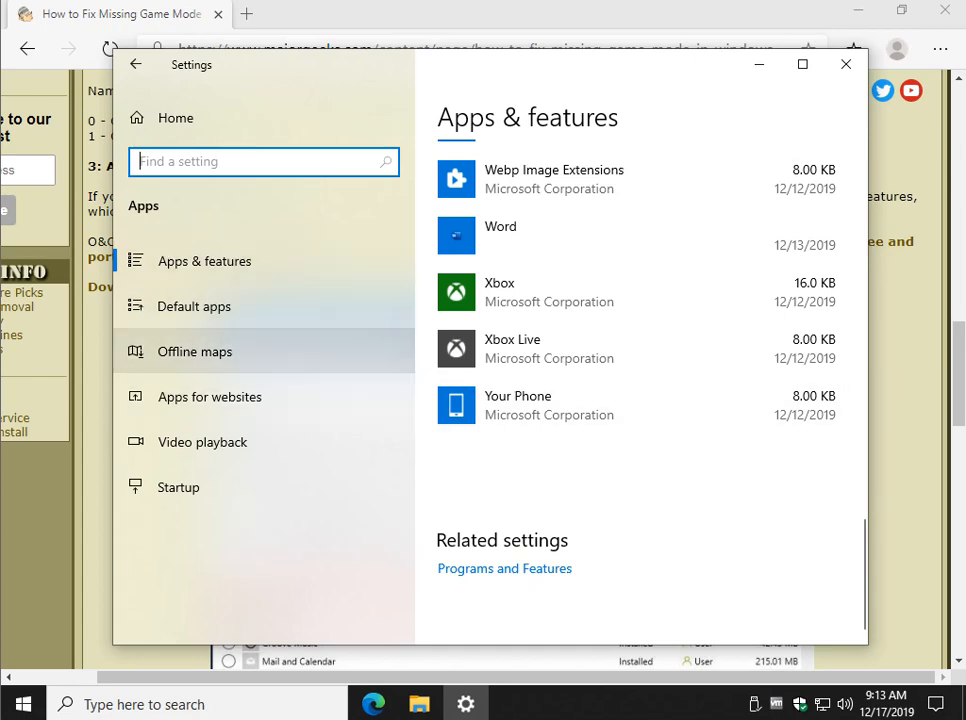
Step: Close Settings and scroll the guide to the O&O AppBuster download link
{"action": "left_click", "coordinate": [846, 64]}
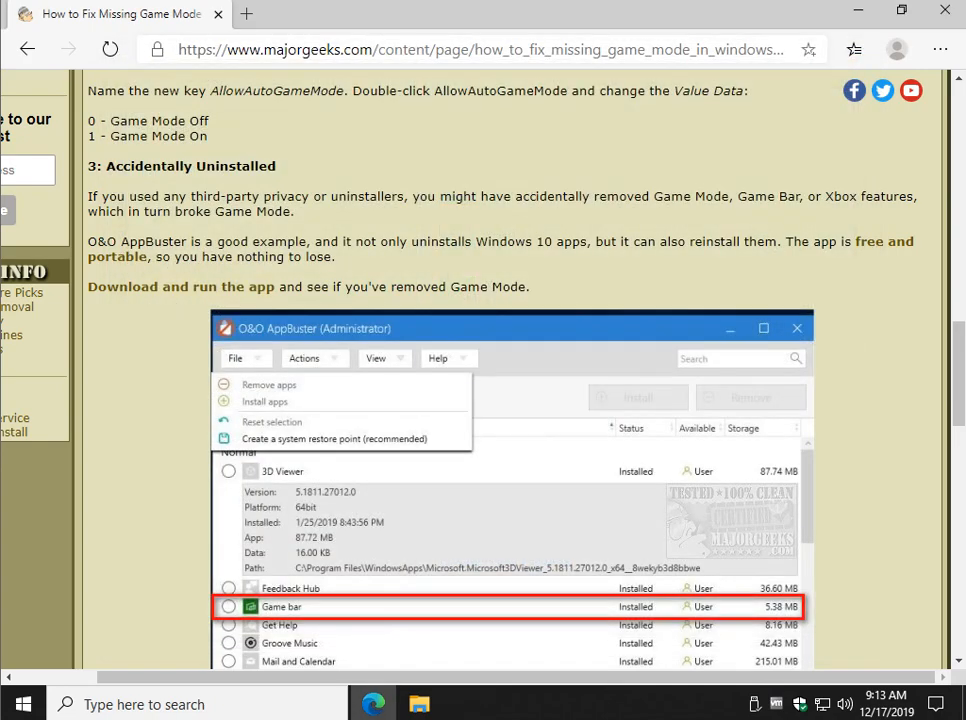
{"action": "scroll", "scroll_direction": "down", "scroll_amount": 3}
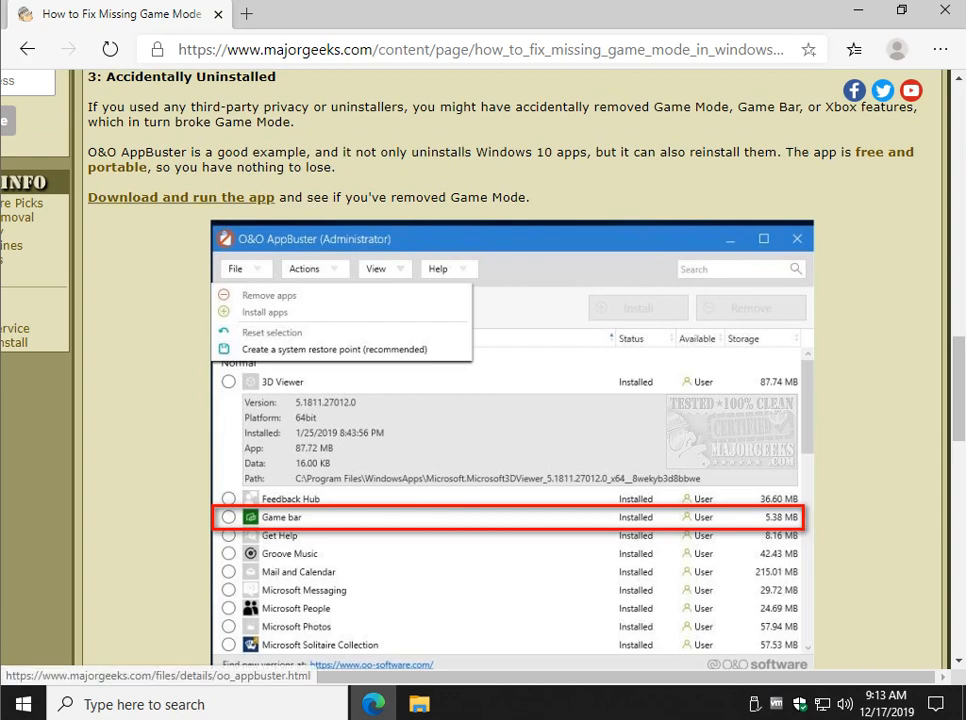
Step: Browse the O&O AppBuster download page and its screenshot gallery
{"action": "left_click", "coordinate": [180, 197]}
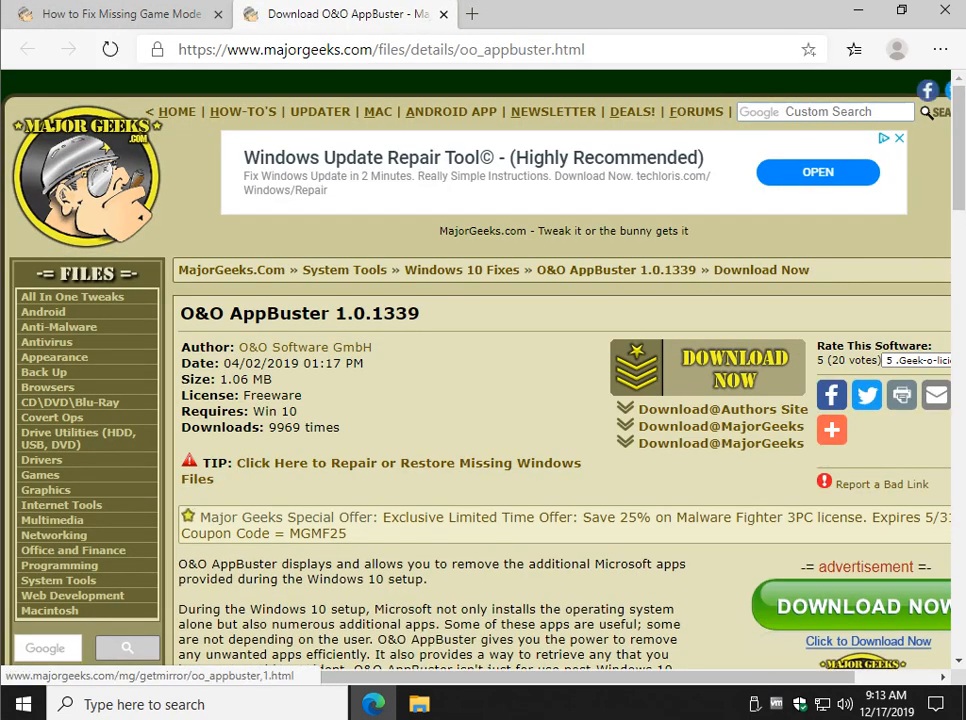
{"action": "left_click", "coordinate": [831, 430]}
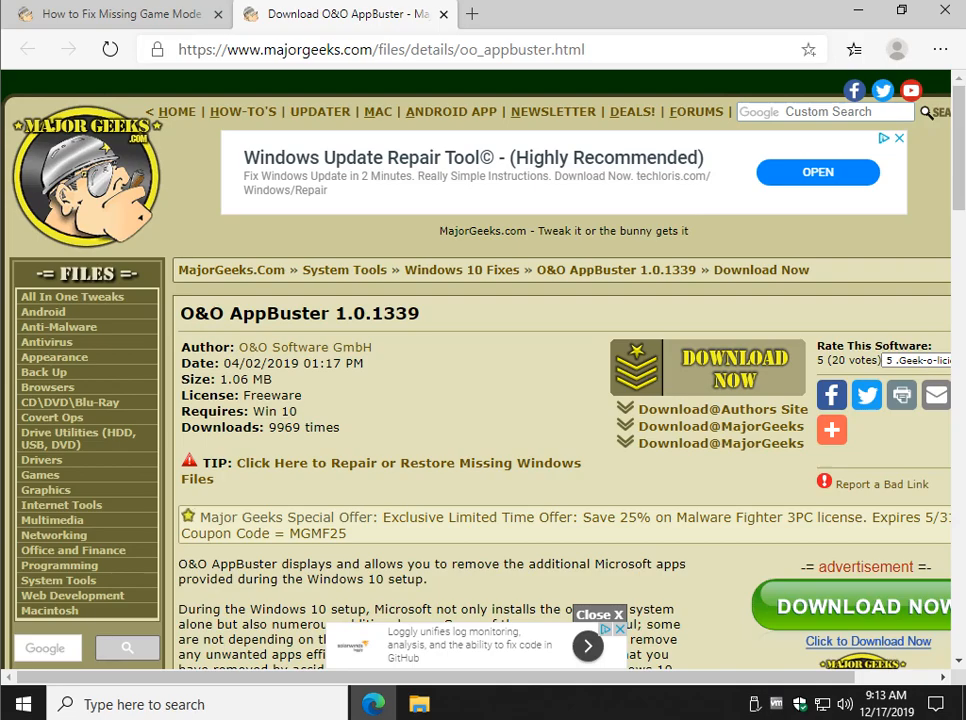
{"action": "scroll", "scroll_direction": "down", "scroll_amount": 3}
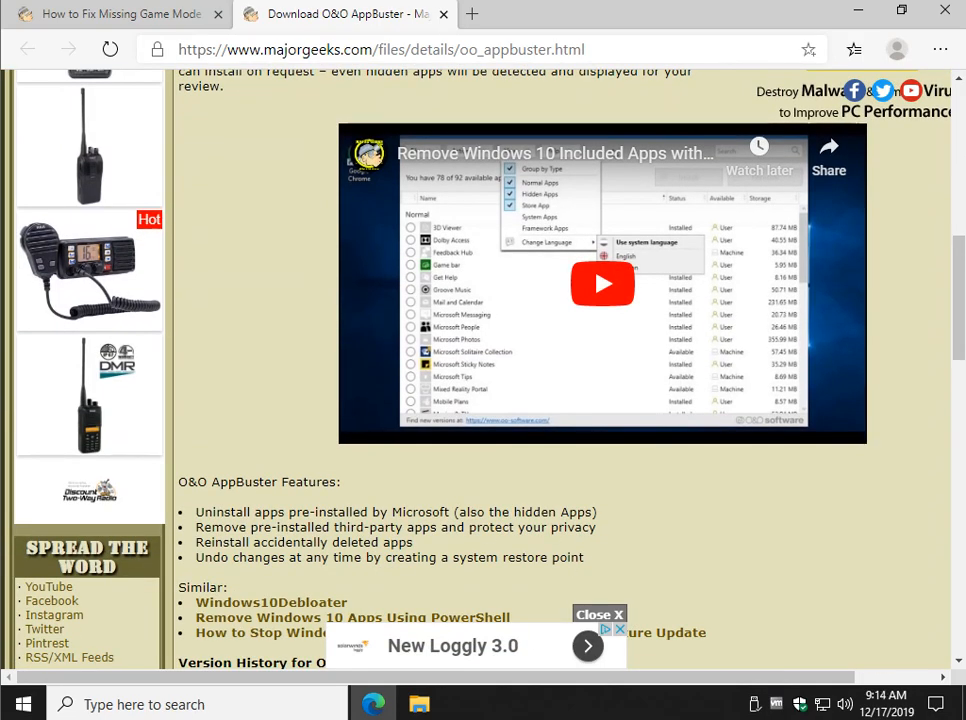
{"action": "scroll", "scroll_direction": "down", "scroll_amount": 3}
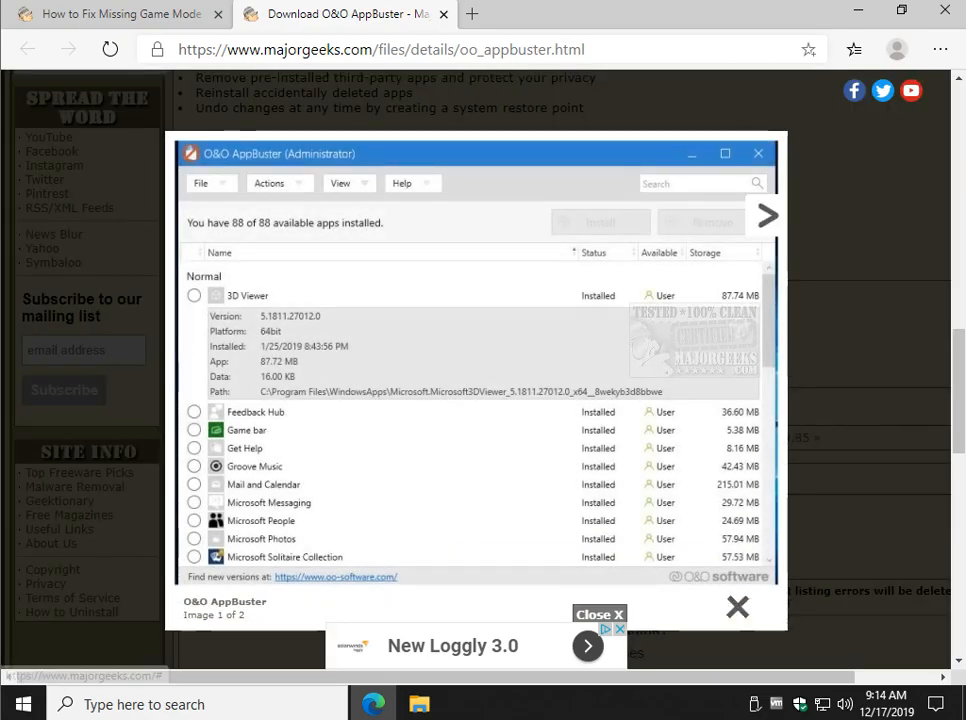
{"action": "left_click", "coordinate": [267, 189]}
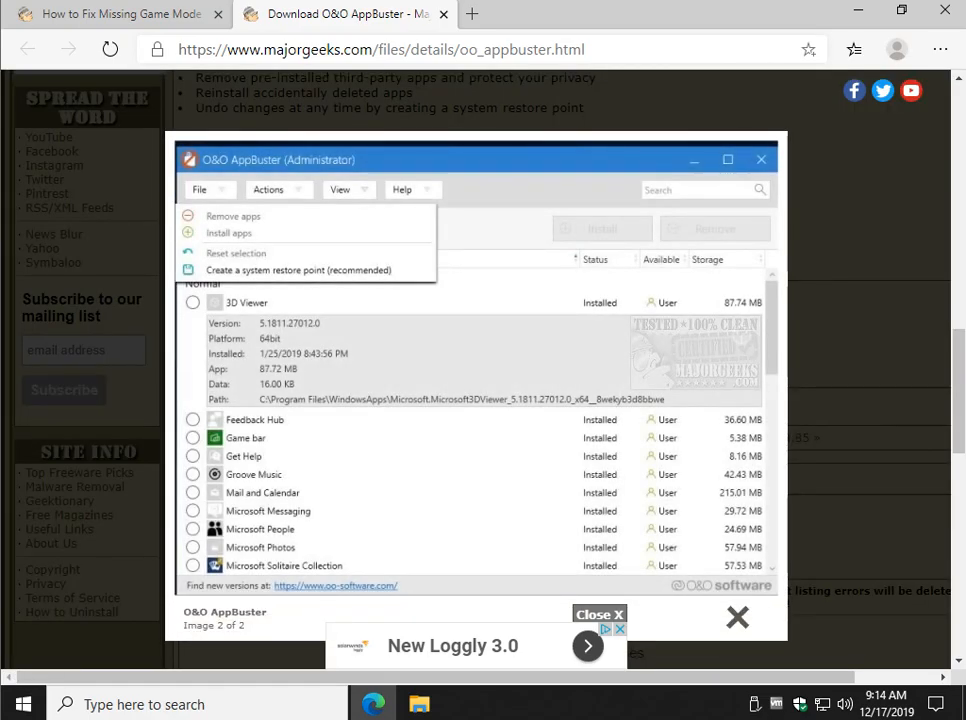
{"action": "left_click", "coordinate": [760, 159]}
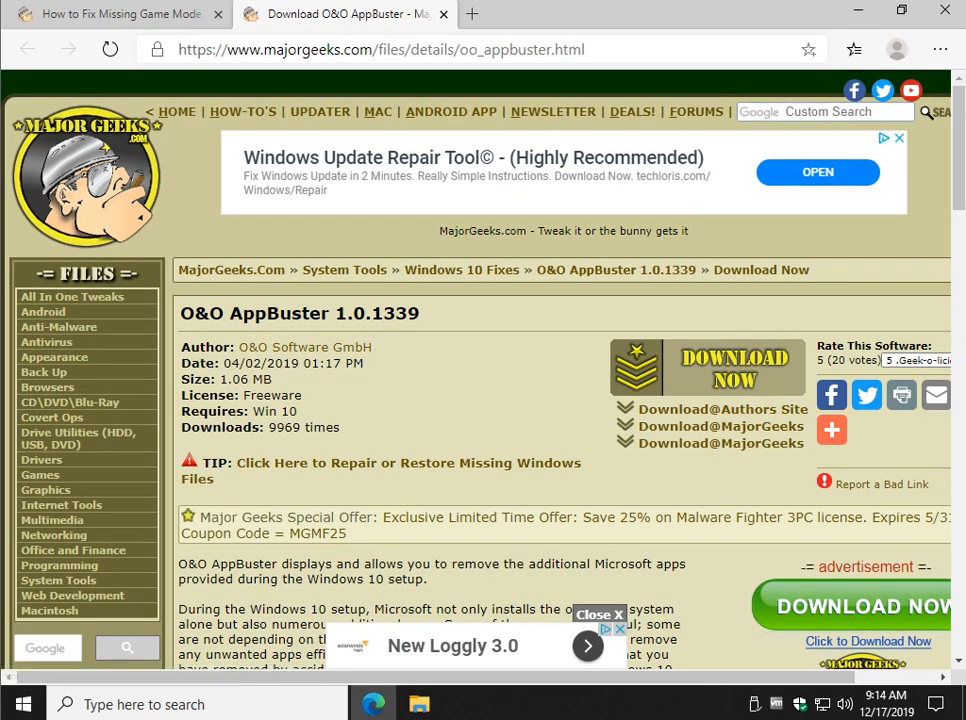
{"action": "scroll", "scroll_direction": "down", "scroll_amount": 3}
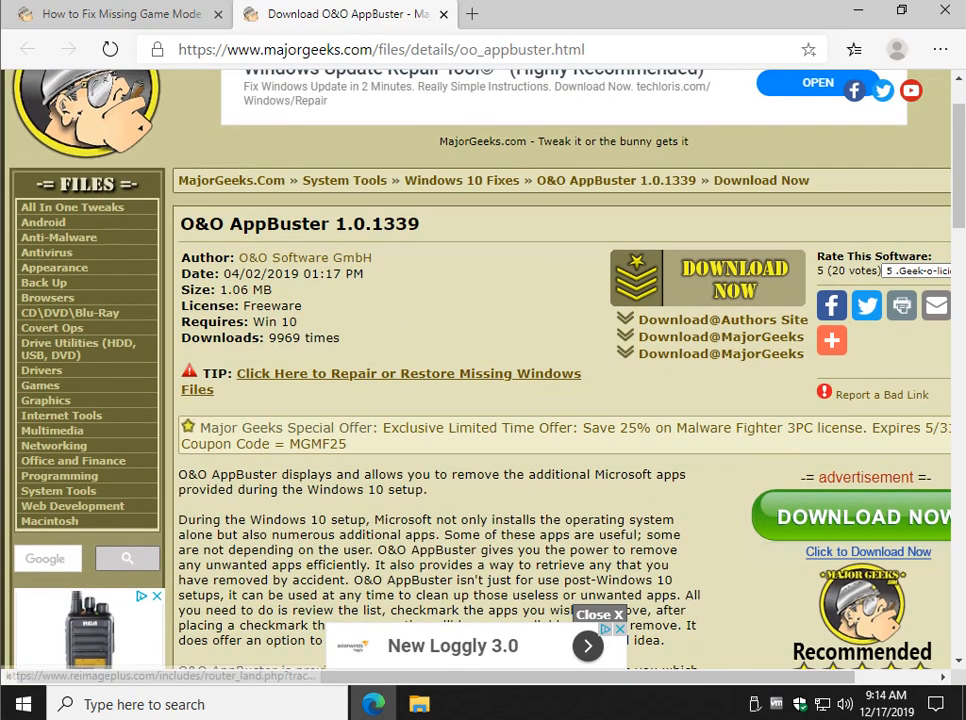
{"action": "scroll", "scroll_direction": "down", "scroll_amount": 3}
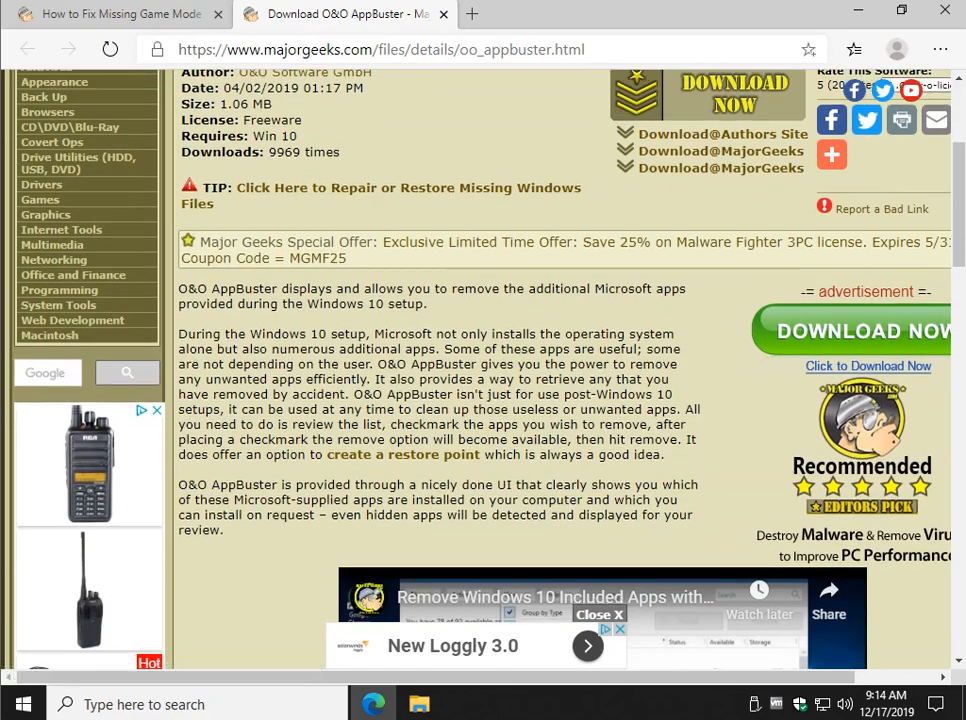
{"action": "scroll", "scroll_direction": "down", "scroll_amount": 3}
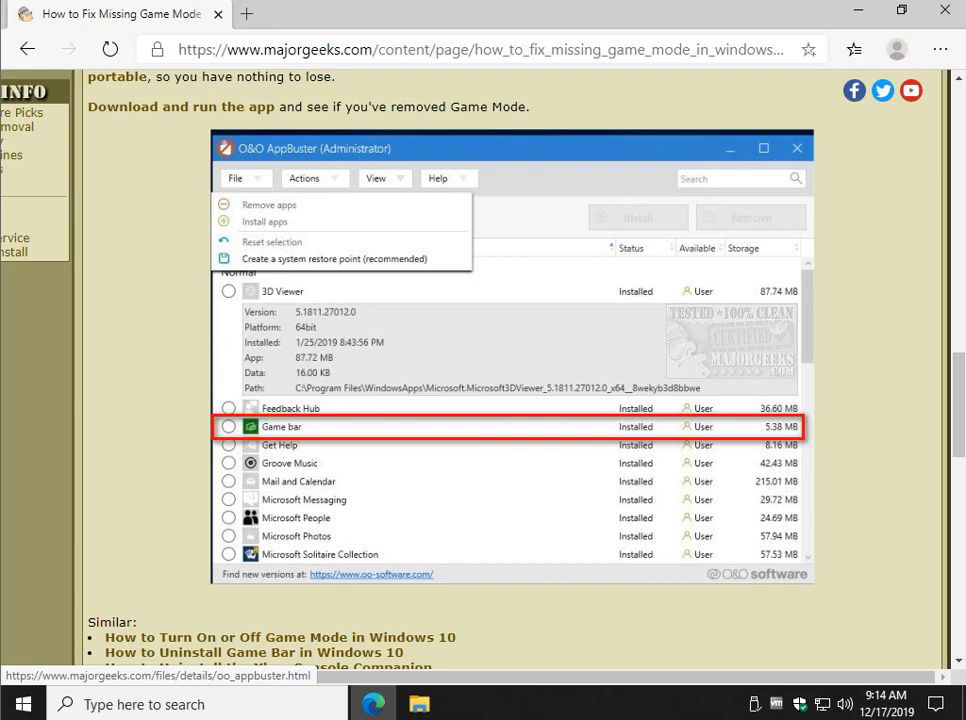
Step: Search 'game Mode settings', confirm Game Mode is On, and close Settings
{"action": "scroll", "scroll_direction": "down", "scroll_amount": 3}
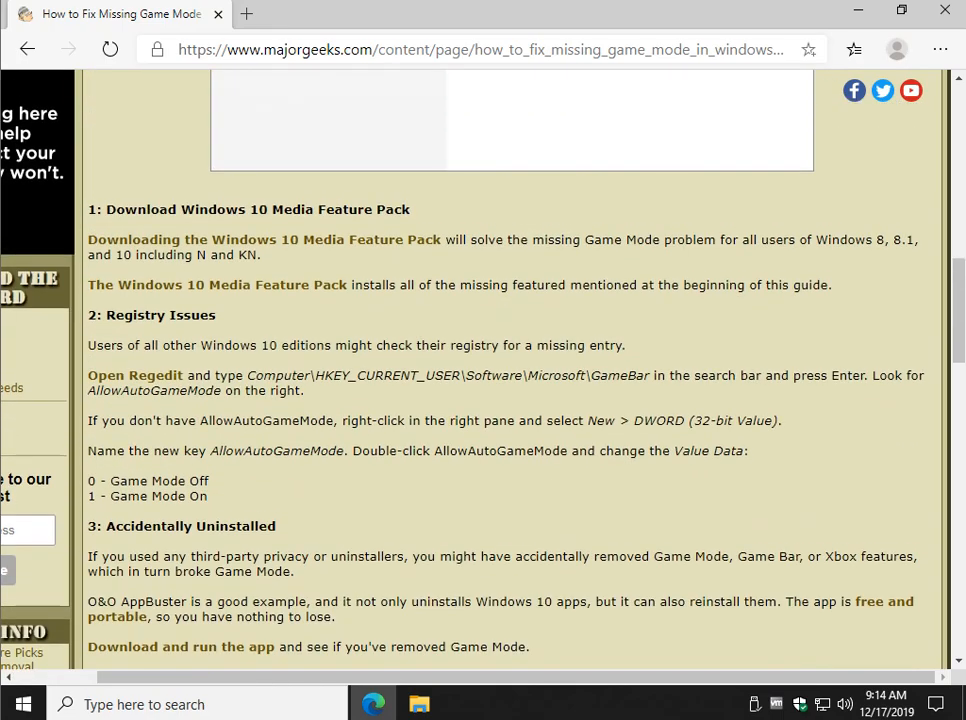
{"action": "type", "text": "game Mode settings"}
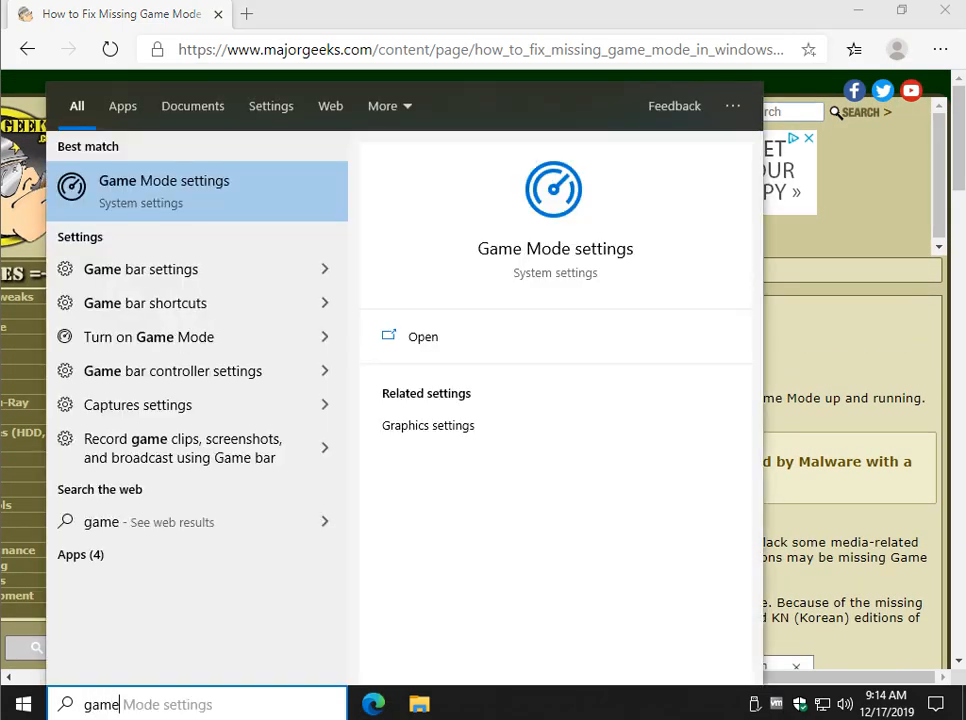
{"action": "left_click", "coordinate": [423, 336]}
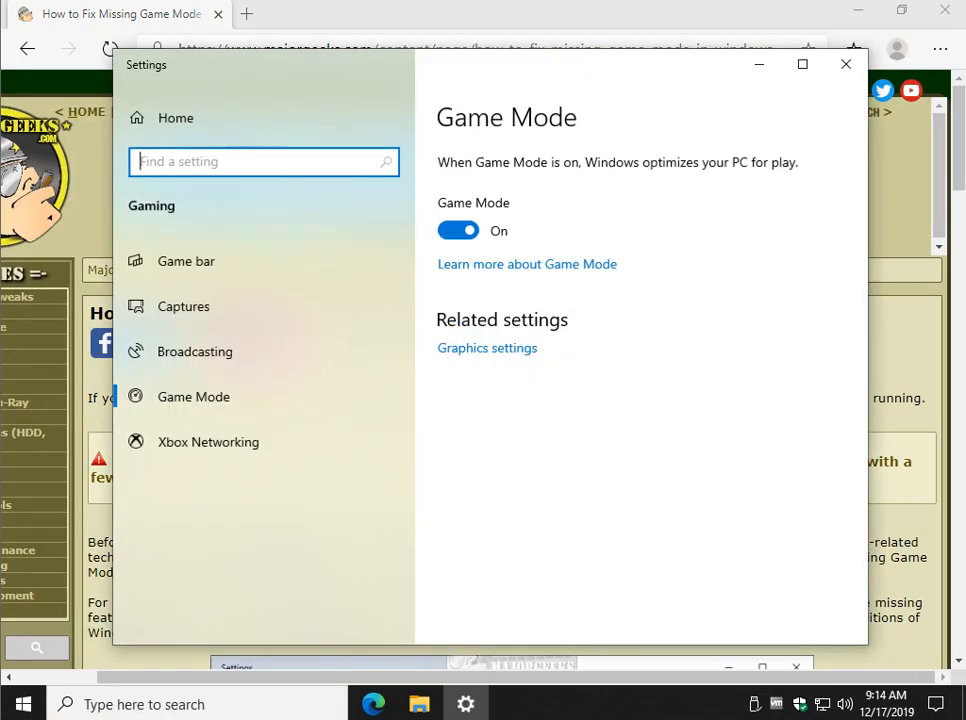
{"action": "left_click", "coordinate": [846, 64]}
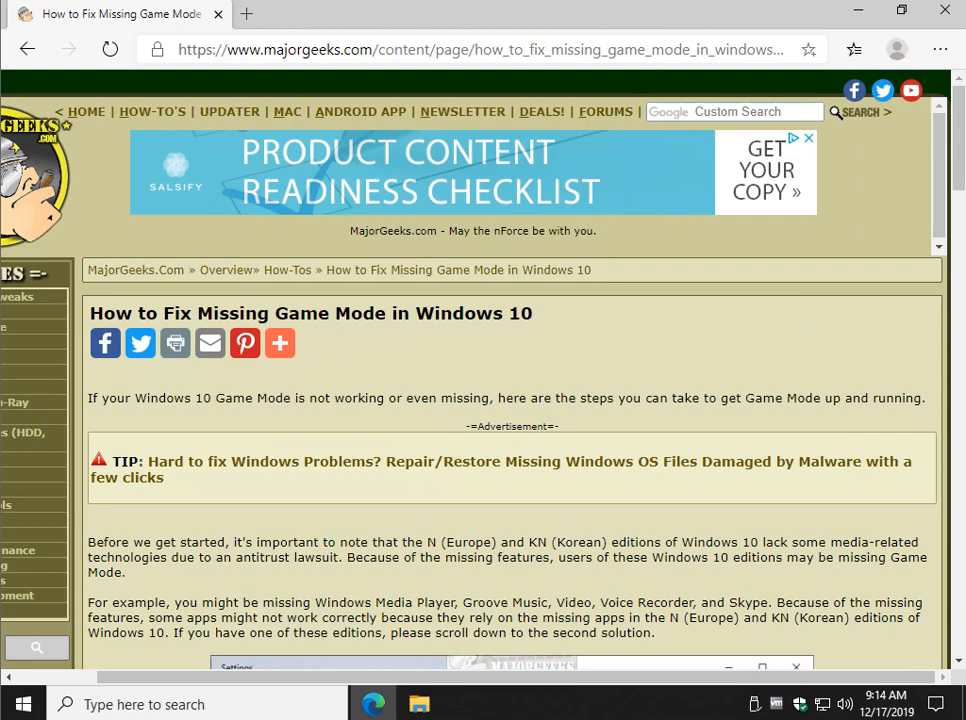
{"action": "scroll", "scroll_direction": "down", "scroll_amount": 3}
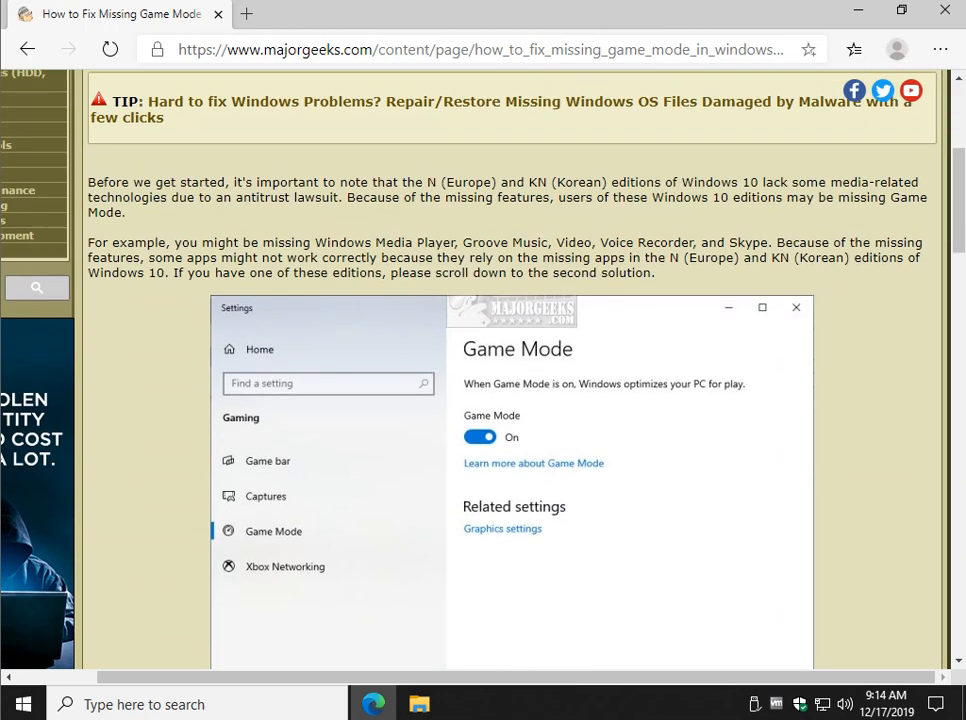
{"action": "scroll", "scroll_direction": "down", "scroll_amount": 3}
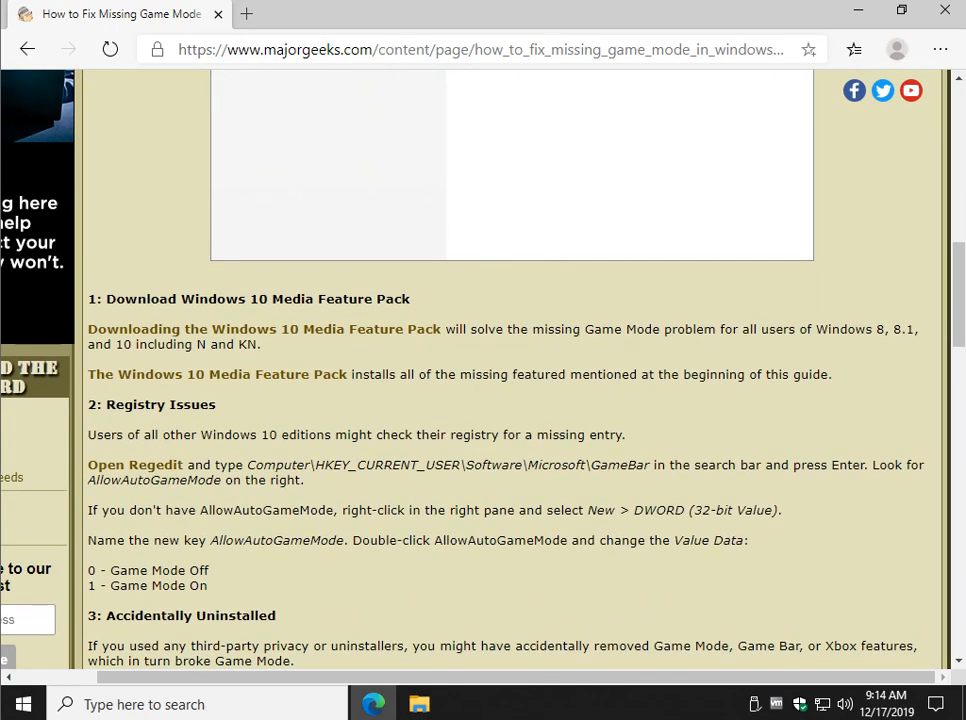
{"action": "scroll", "scroll_direction": "down", "scroll_amount": 3}
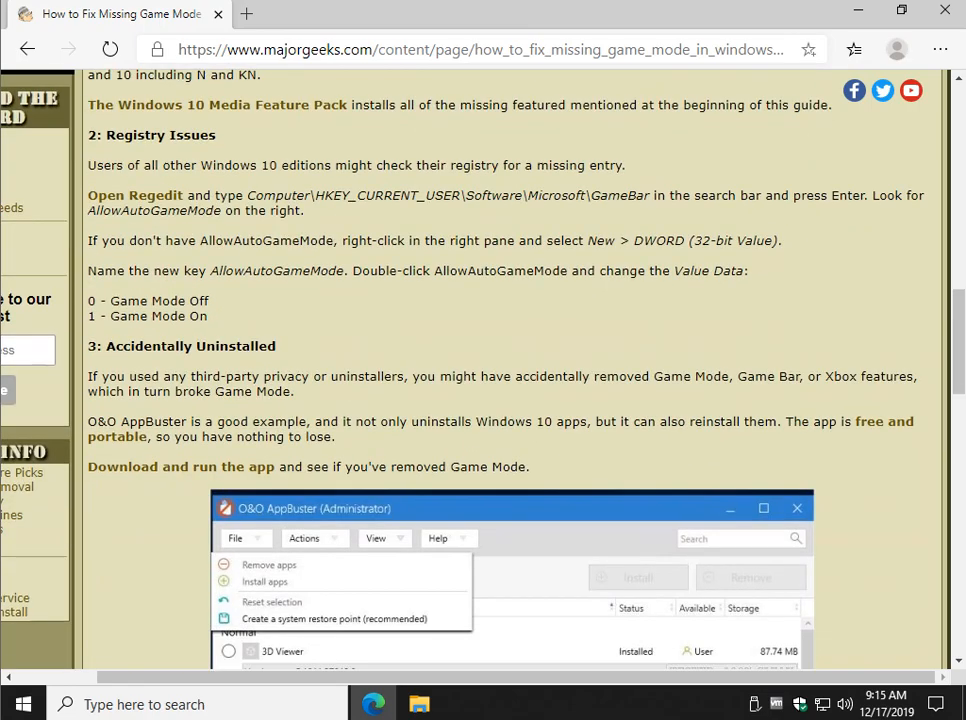